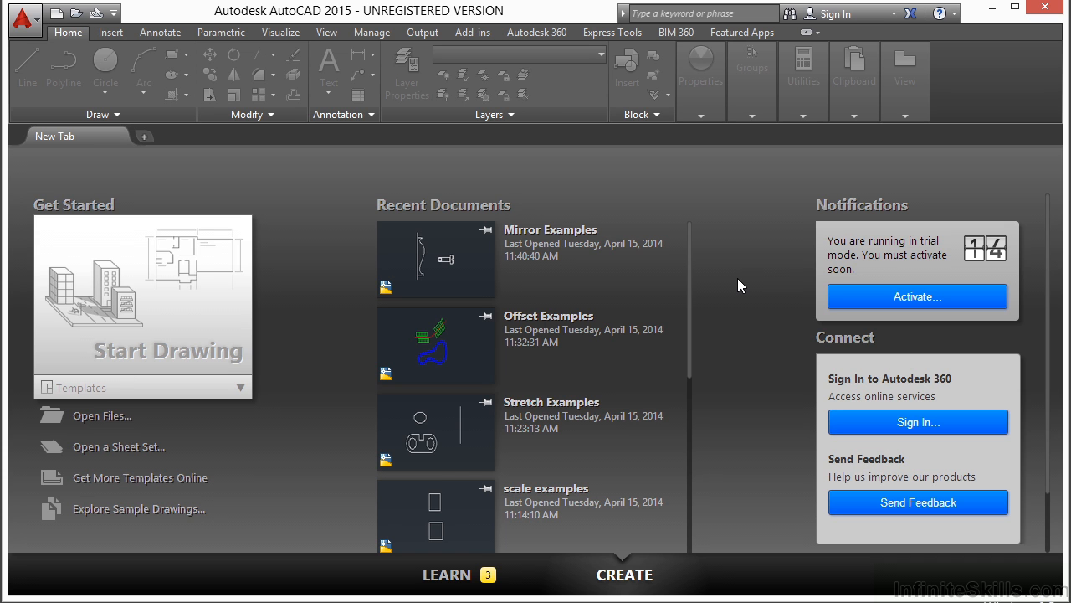
pyautogui.moveTo(676, 283)
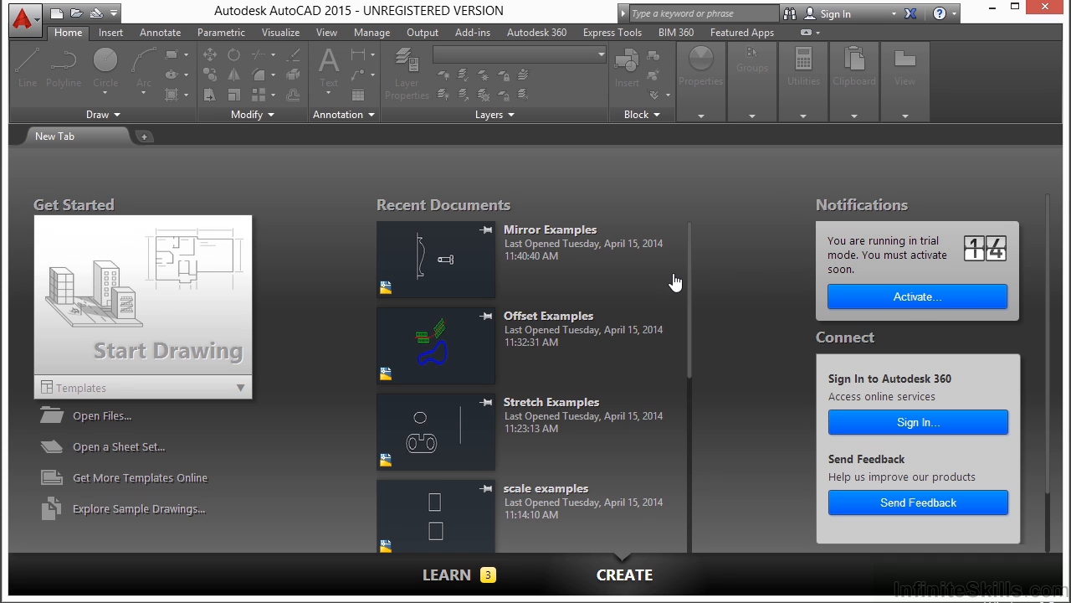
# Open Trim-Extend Examples.dwg from the Select File dialog.
pyautogui.click(100, 415)
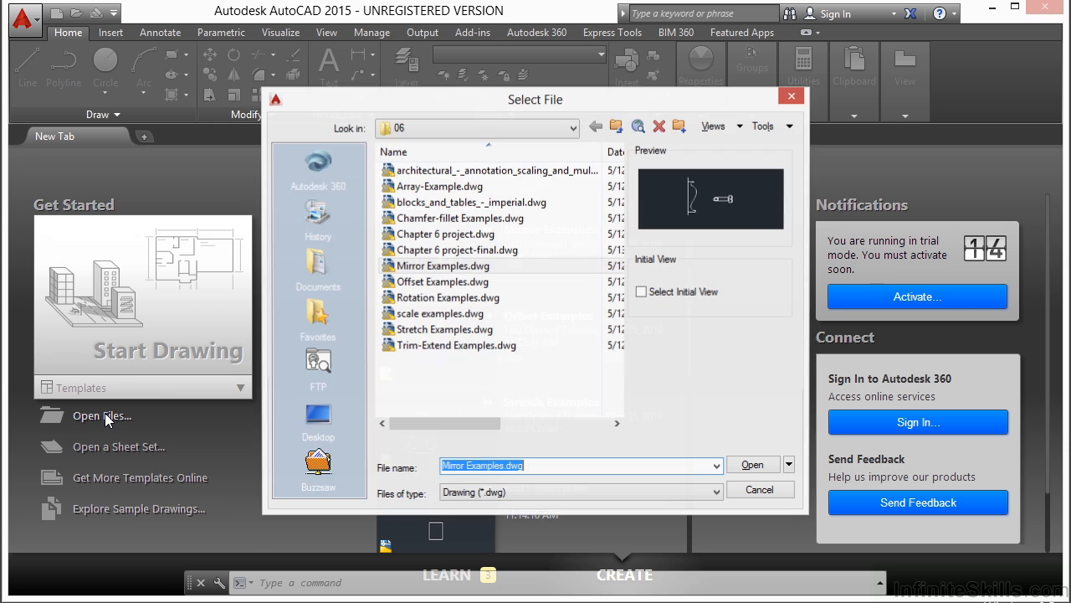
pyautogui.click(455, 345)
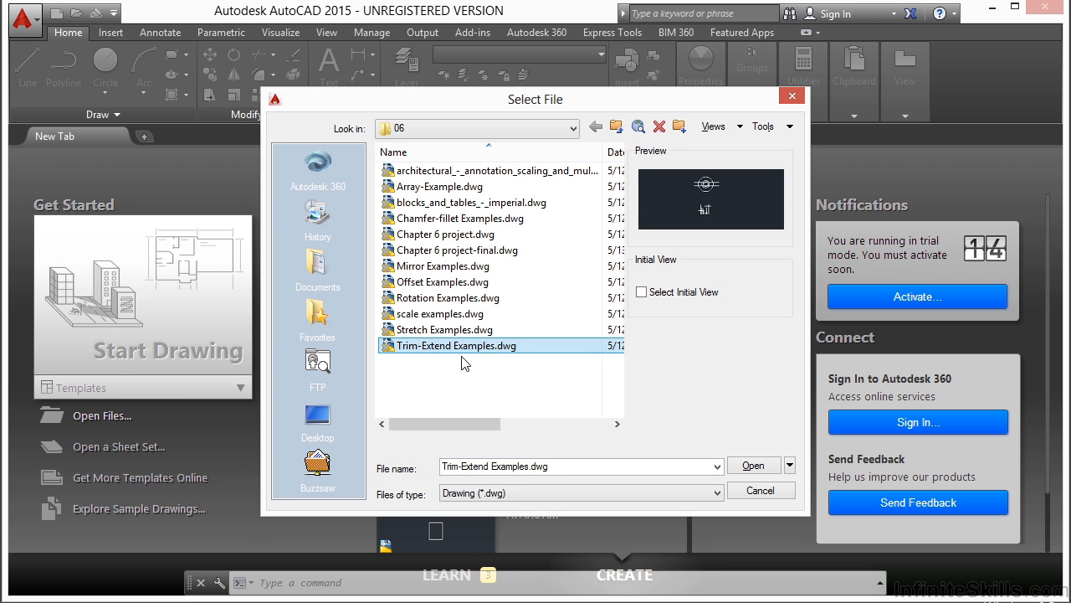
pyautogui.click(754, 465)
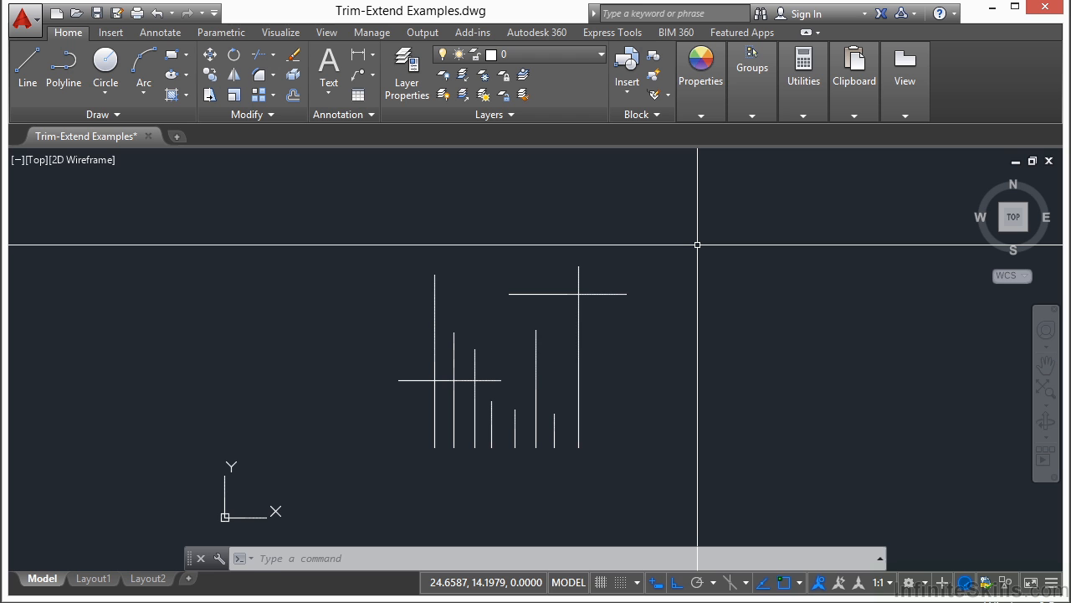
pyautogui.write('trim')
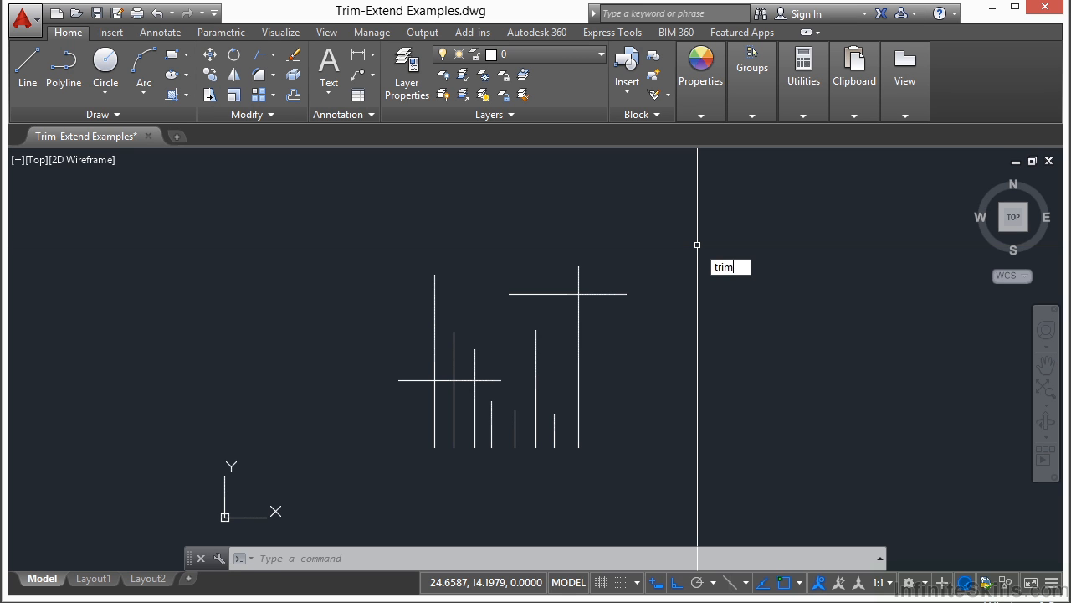
pyautogui.press('Escape')
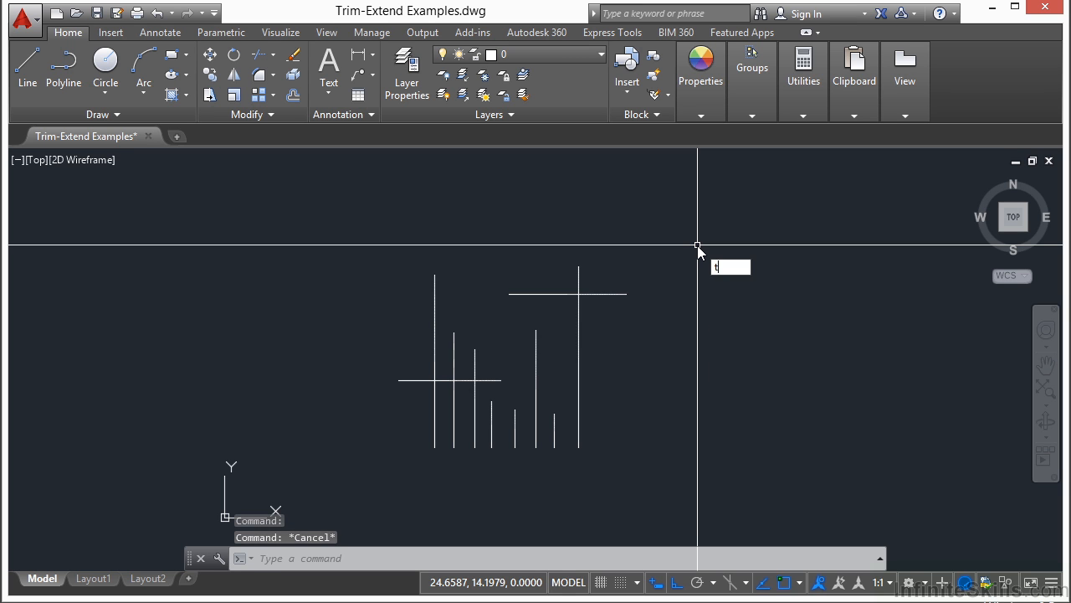
pyautogui.write('R')
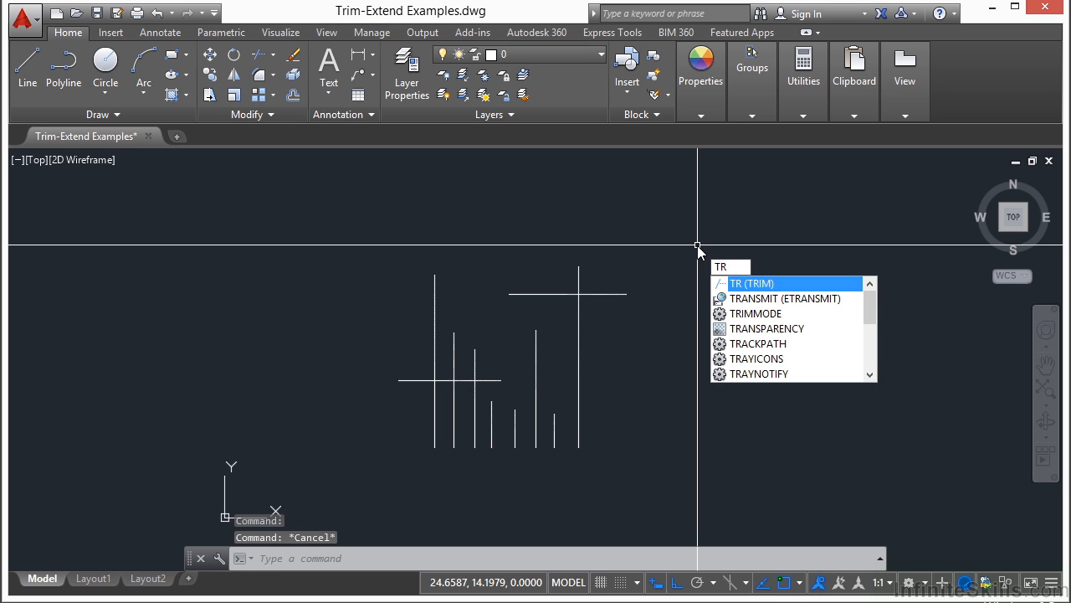
pyautogui.press('Escape')
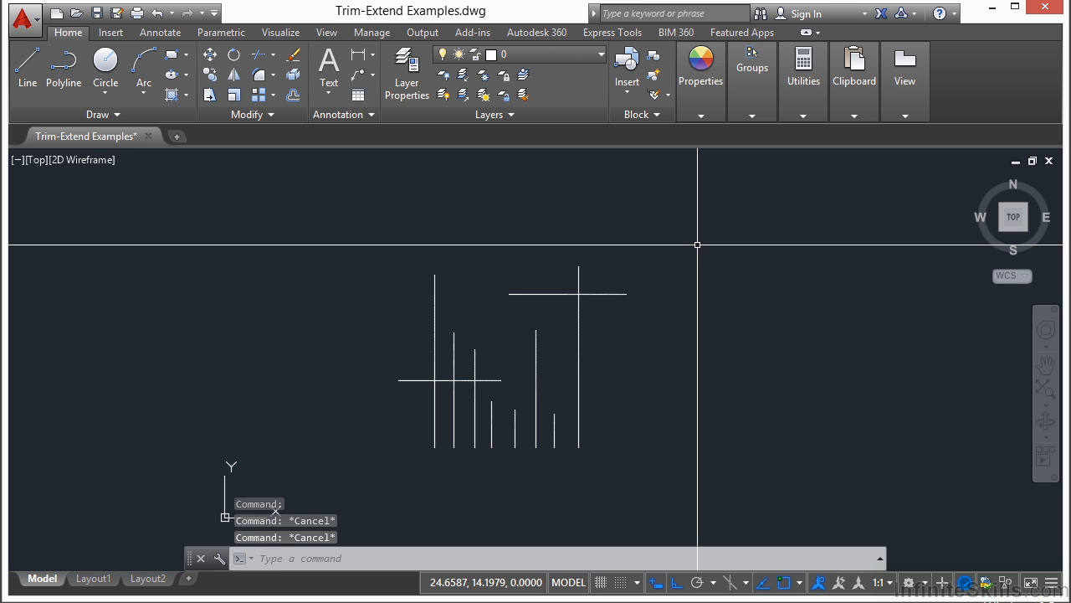
pyautogui.write('T')
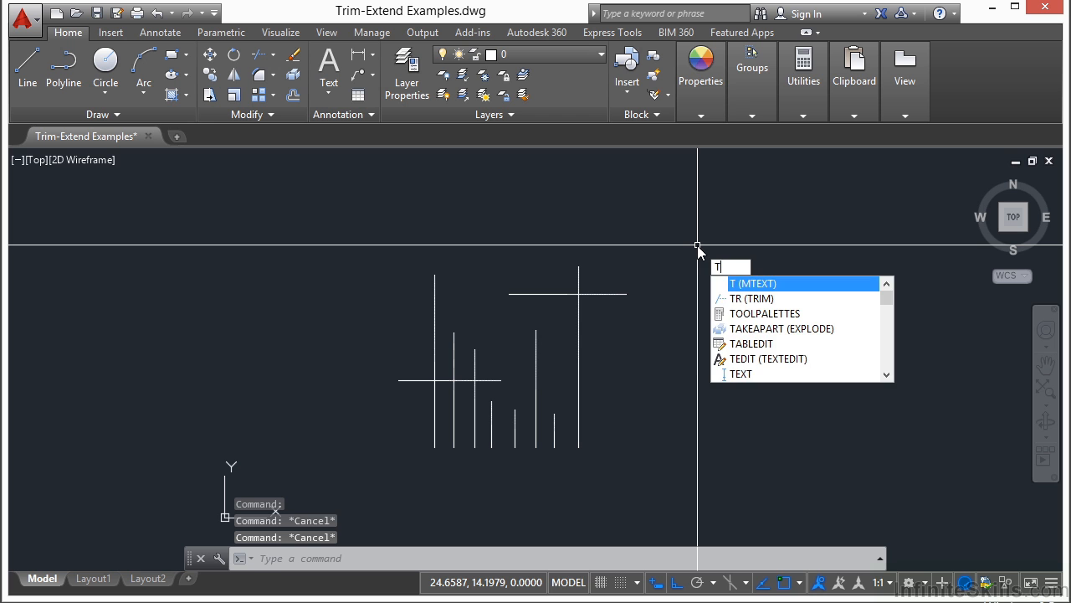
pyautogui.press('Escape')
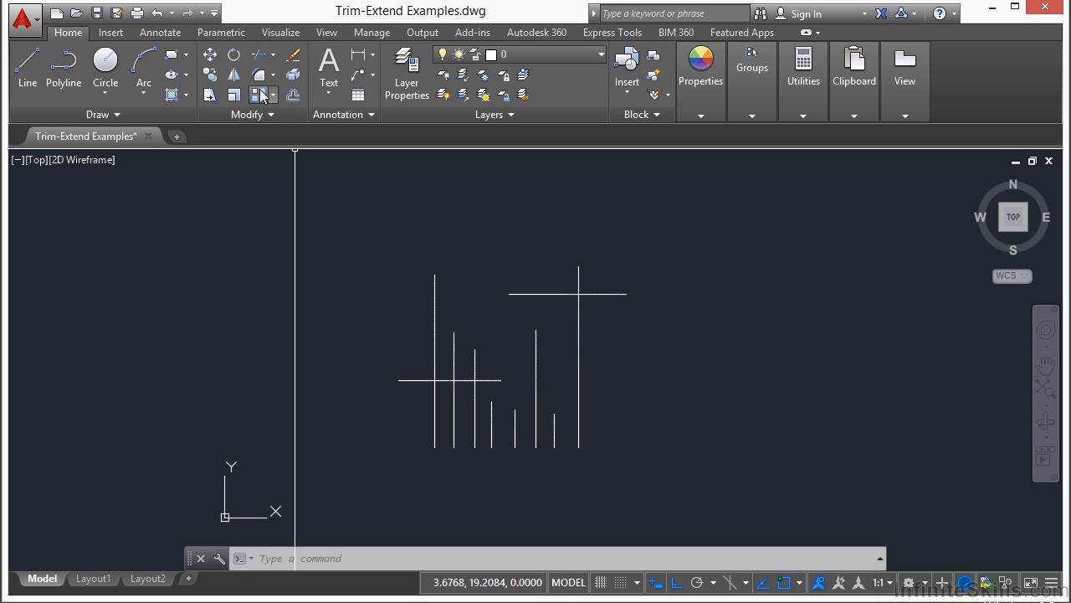
pyautogui.moveTo(260, 57)
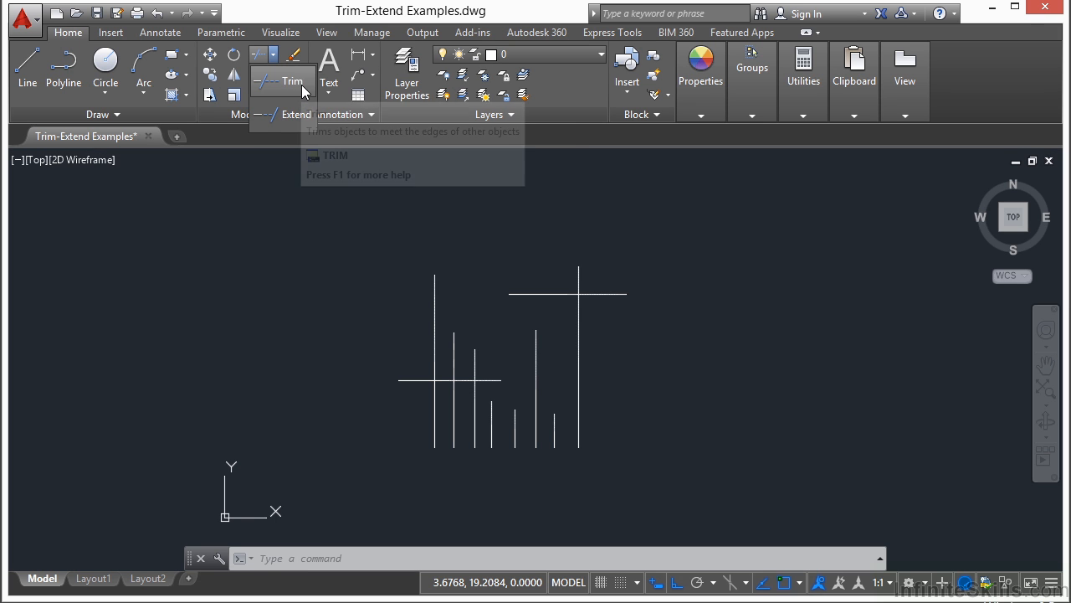
pyautogui.moveTo(291, 87)
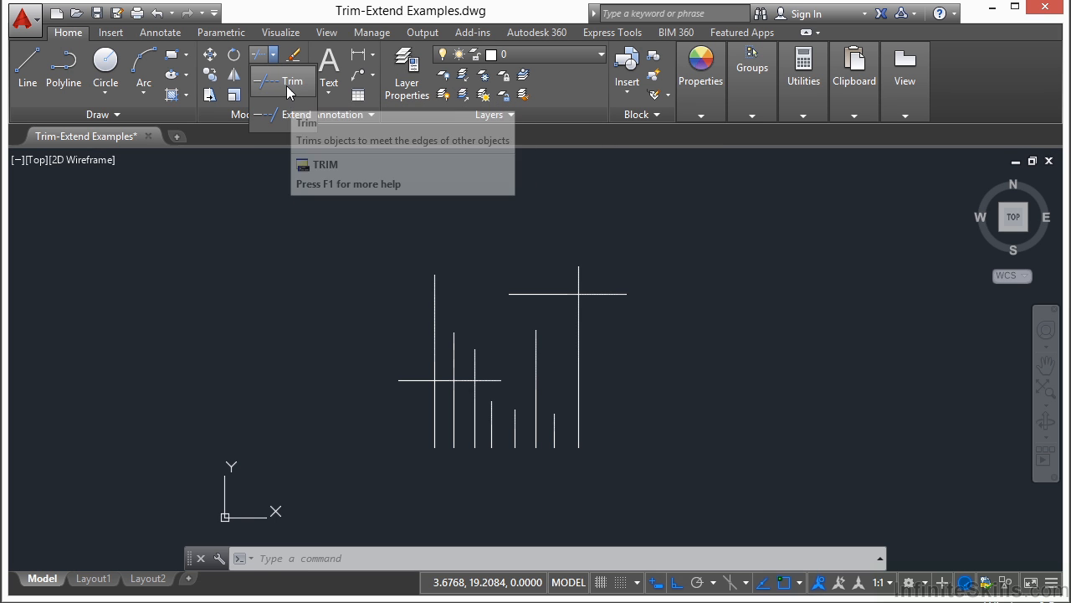
# Start the Trim command from the Home tab's Modify panel.
pyautogui.click(267, 80)
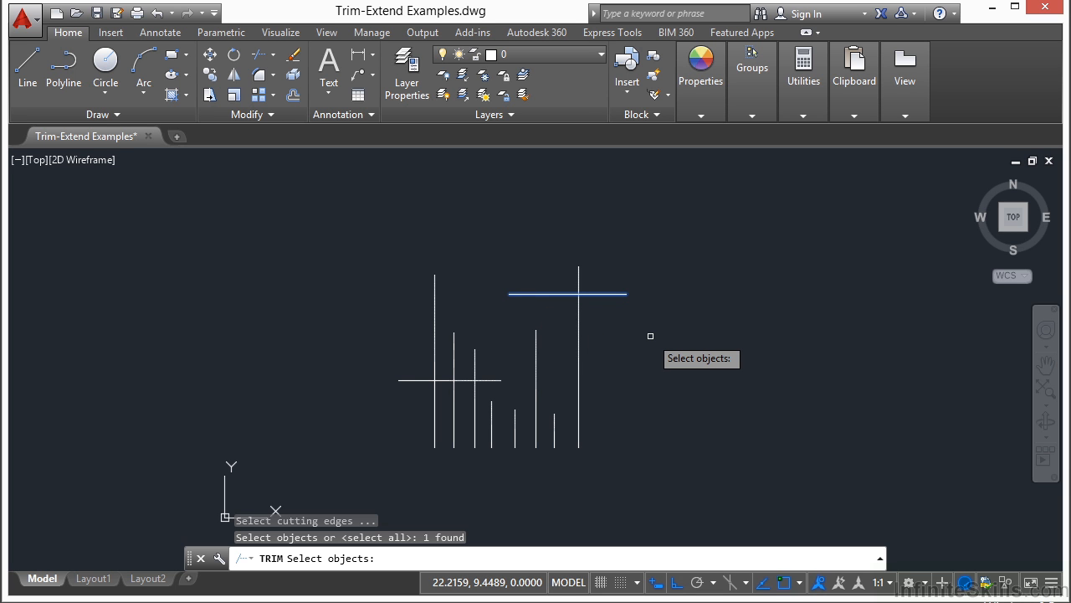
pyautogui.moveTo(693, 291)
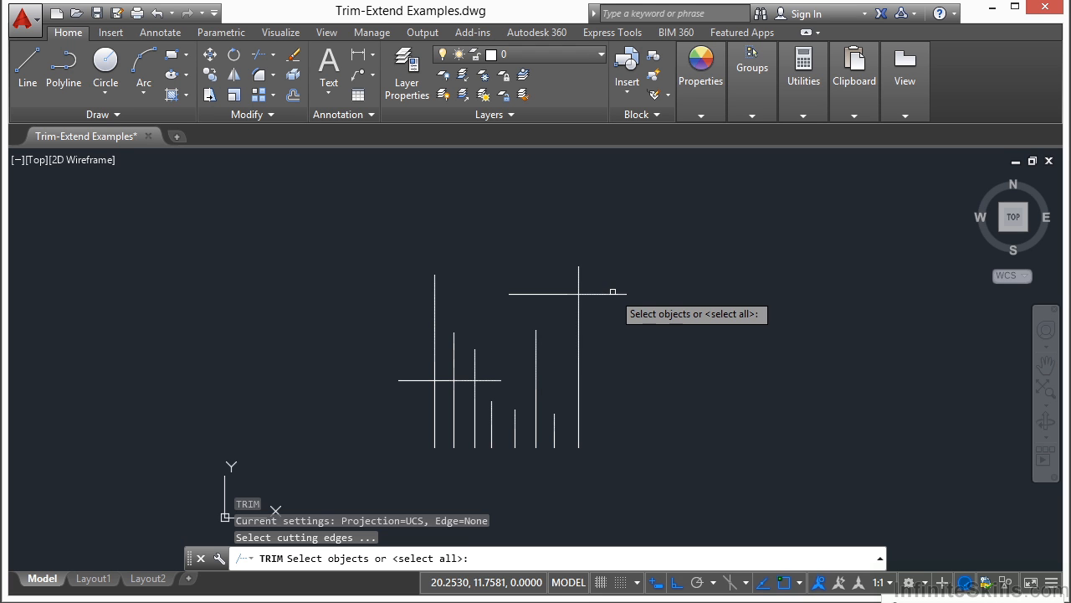
# Trim the tall vertical line back to the top horizontal line used as cutting edge.
pyautogui.click(544, 293)
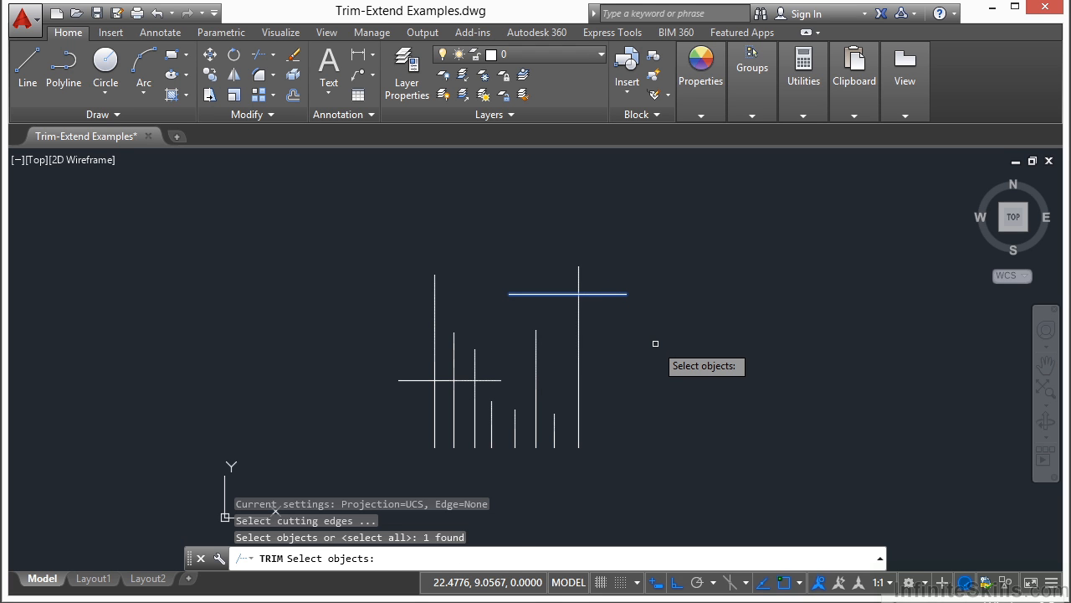
pyautogui.press('enter')
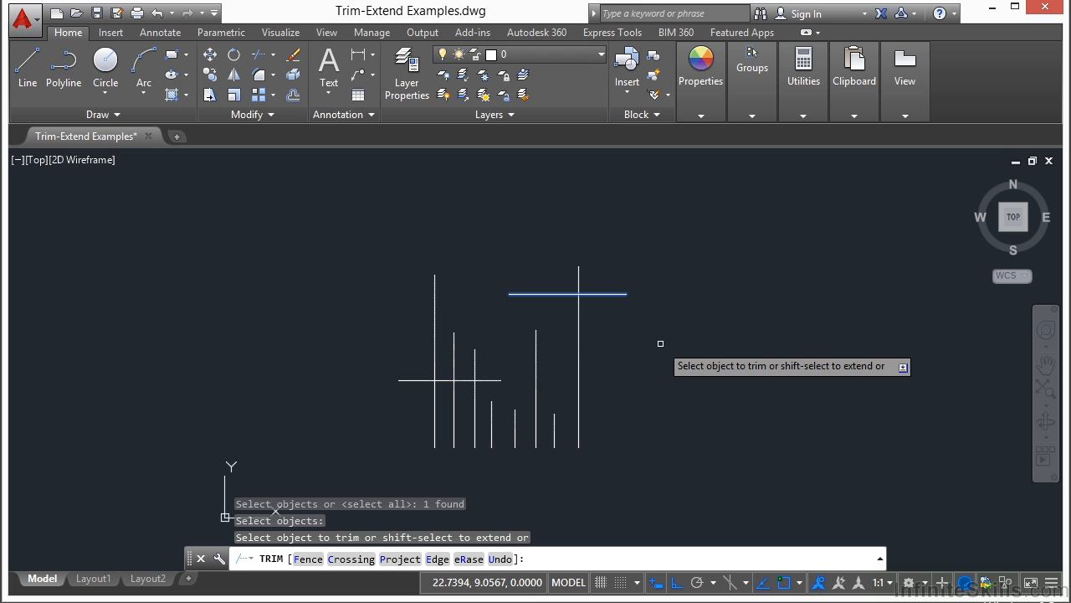
pyautogui.moveTo(648, 324)
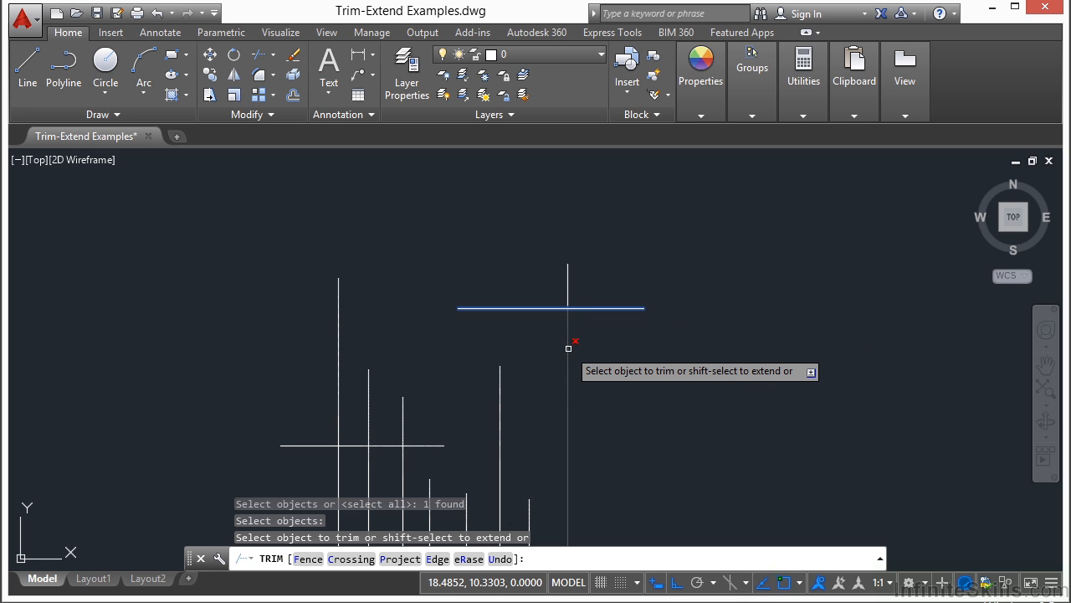
pyautogui.click(566, 284)
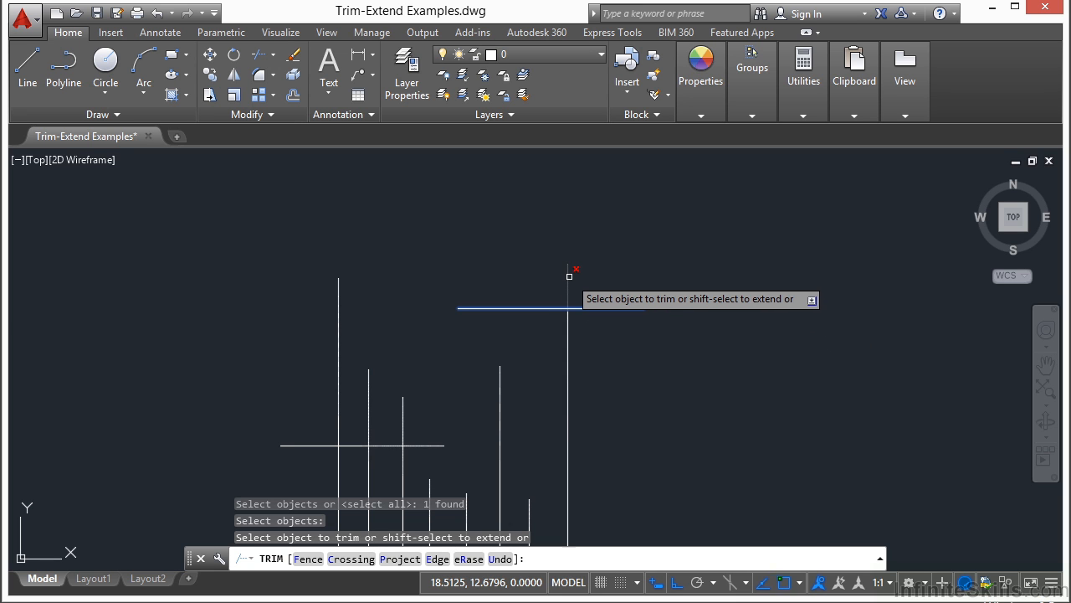
pyautogui.click(569, 308)
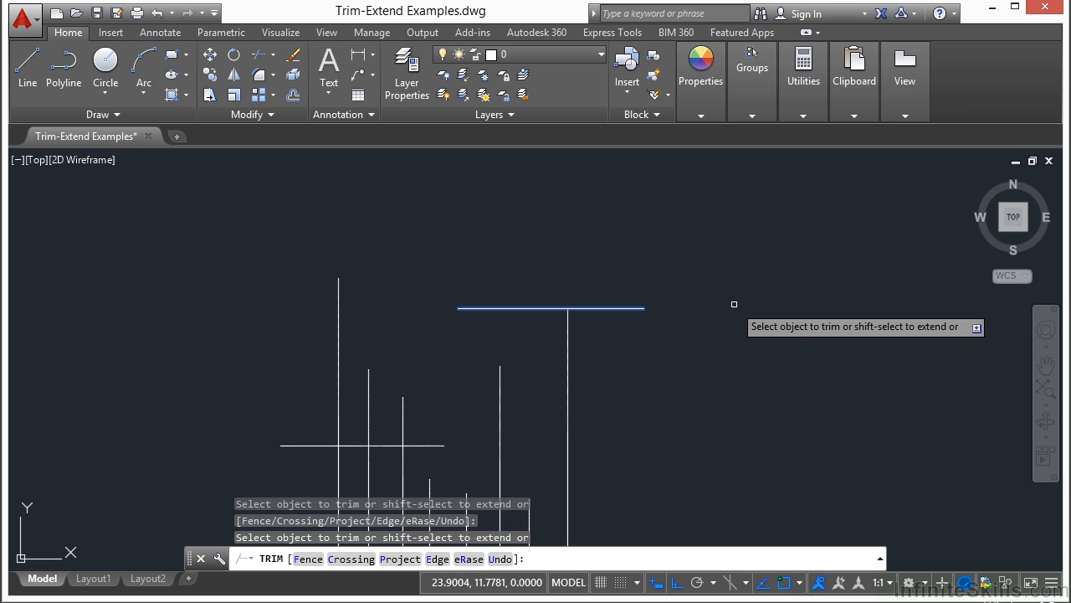
pyautogui.moveTo(679, 274)
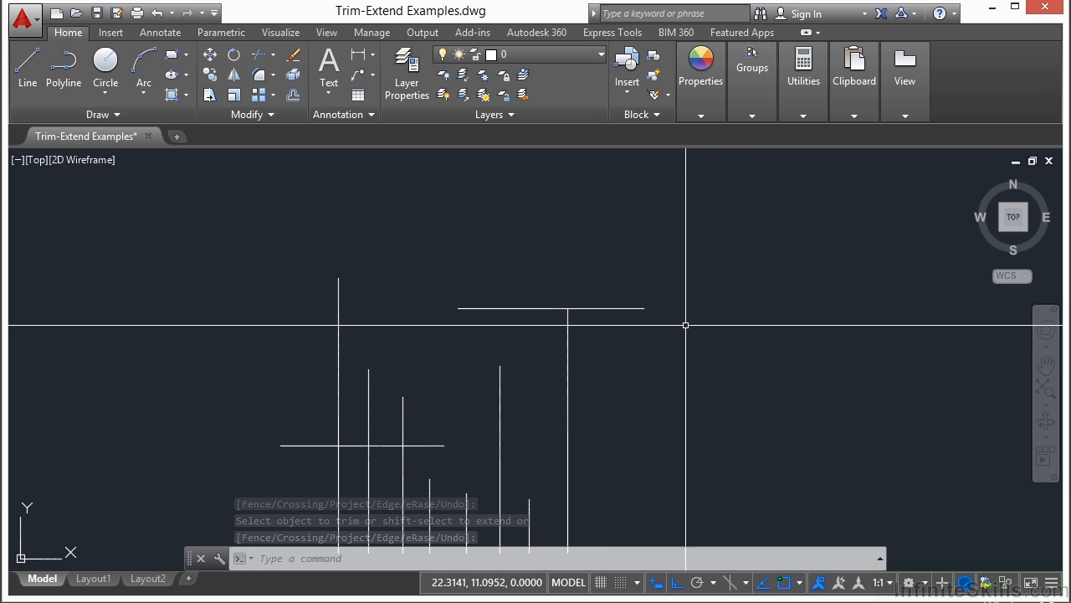
# Repeat TRIM with the lower horizontal line as cutting edge for the short verticals.
pyautogui.press('Enter')
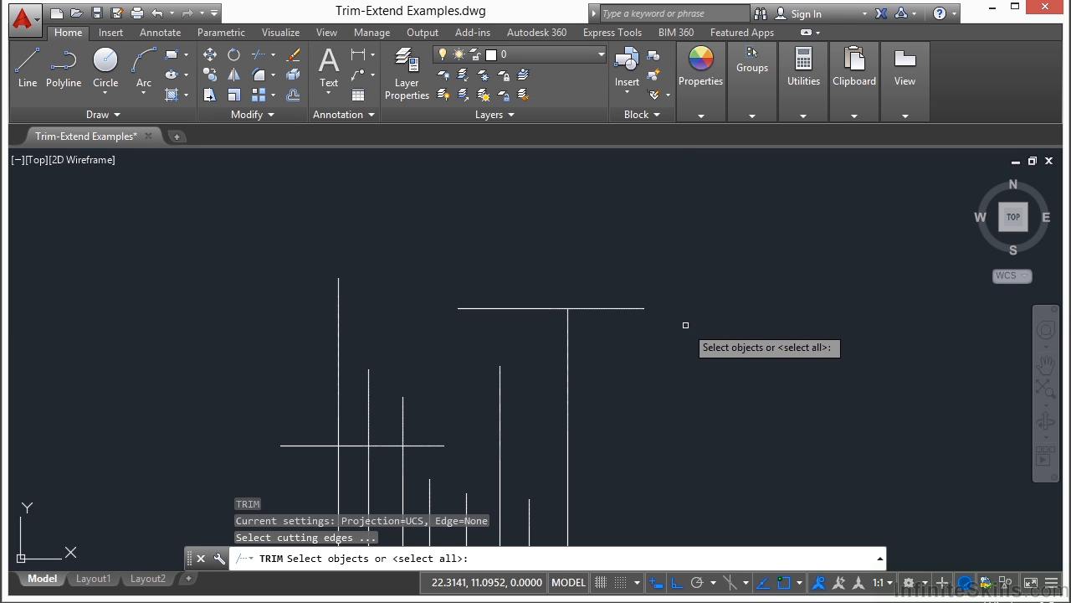
pyautogui.click(360, 445)
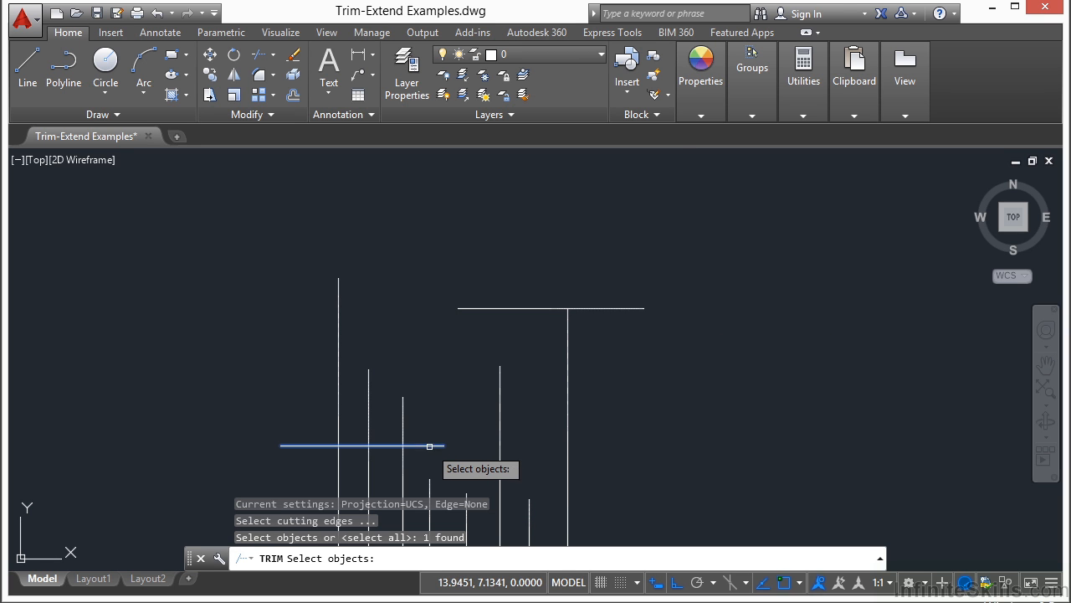
pyautogui.press('enter')
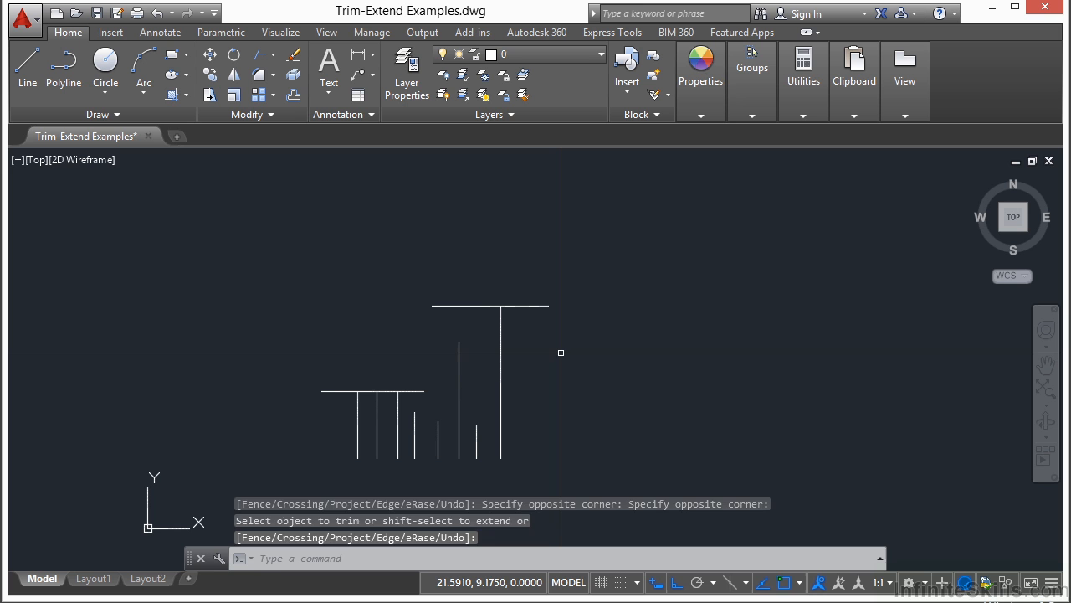
# Trim line and inner-circle pieces with all objects as cutting edges and Edge mode Extend, then retype TR.
pyautogui.write('tr')
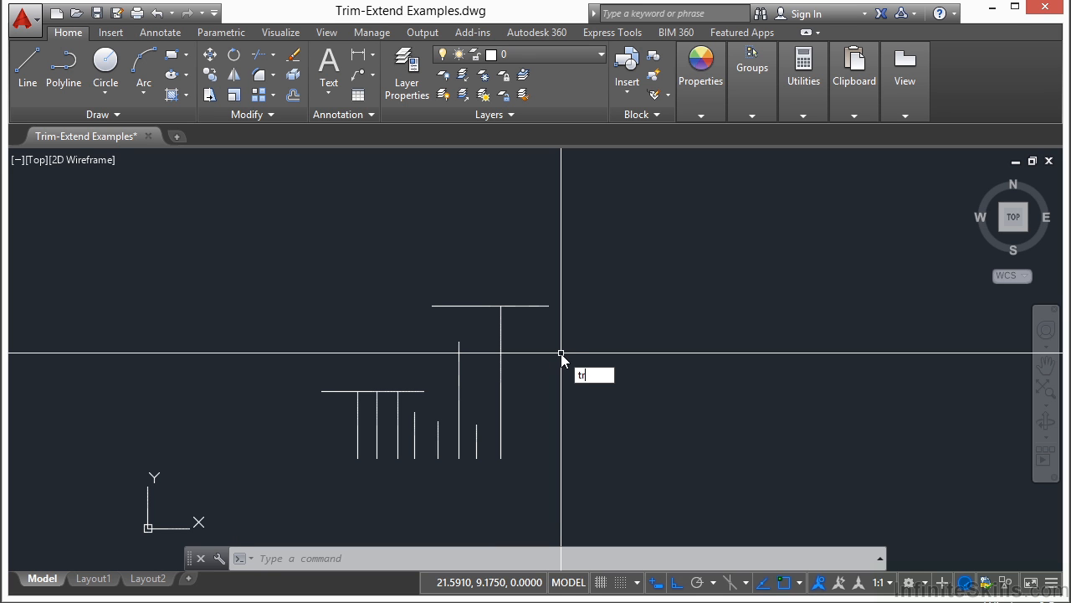
pyautogui.press('Enter')
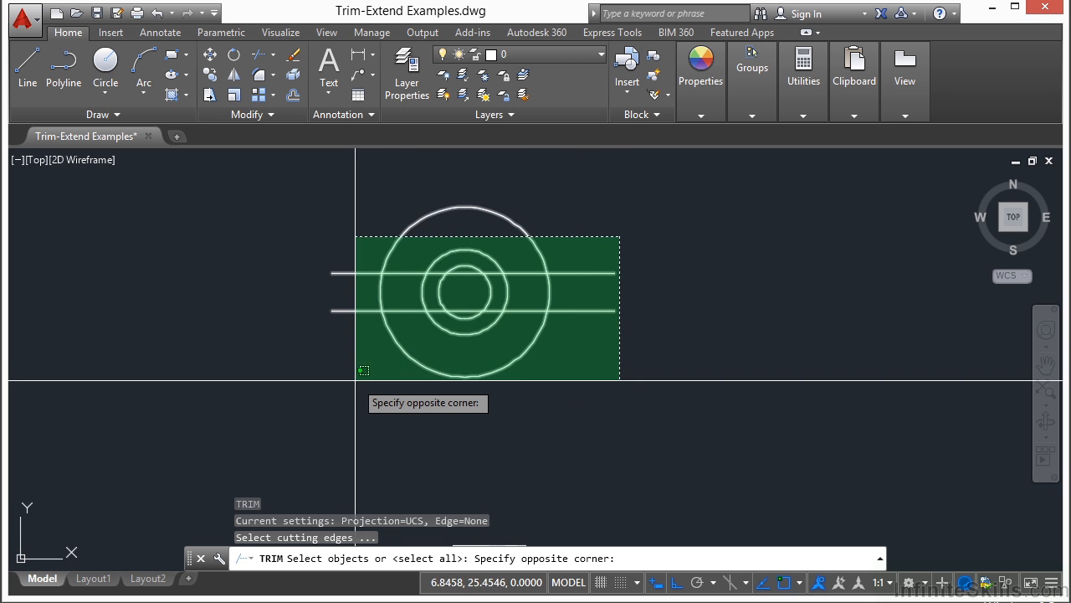
pyautogui.click(552, 351)
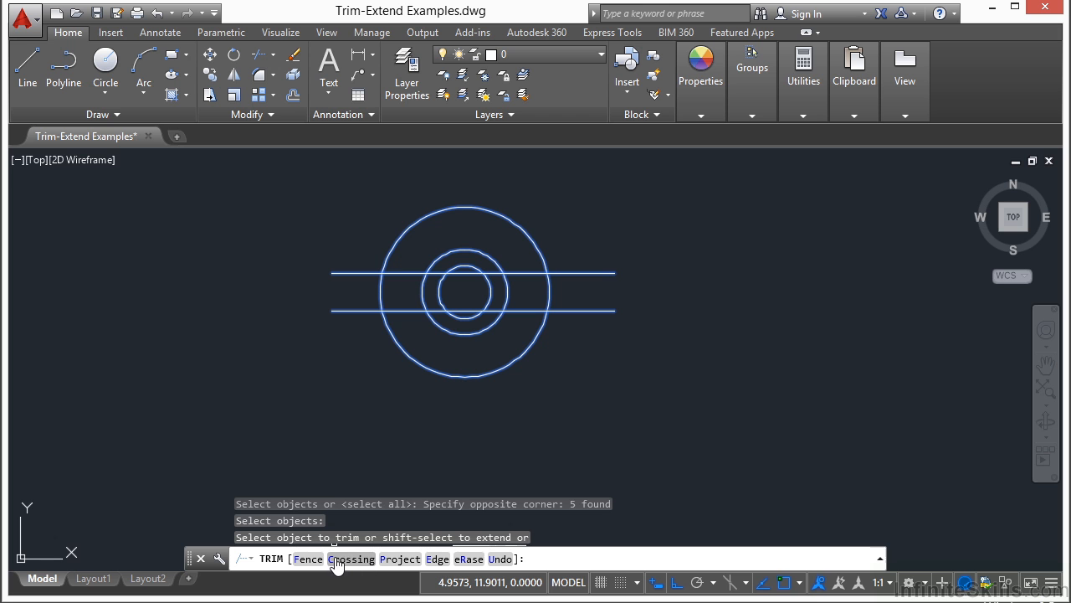
pyautogui.moveTo(568, 393)
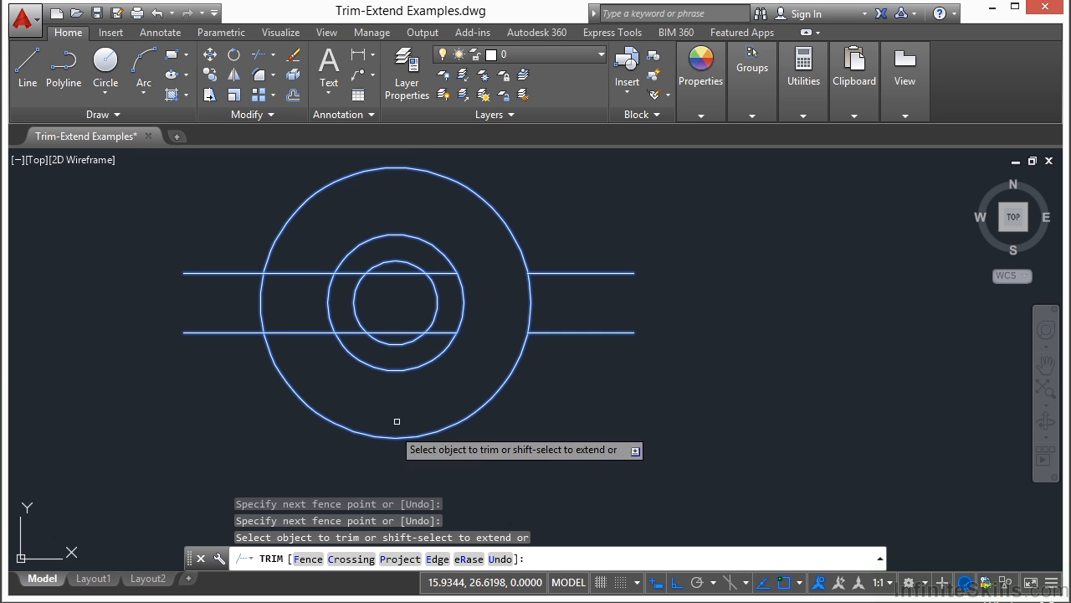
pyautogui.moveTo(438, 439)
pyautogui.write('e')
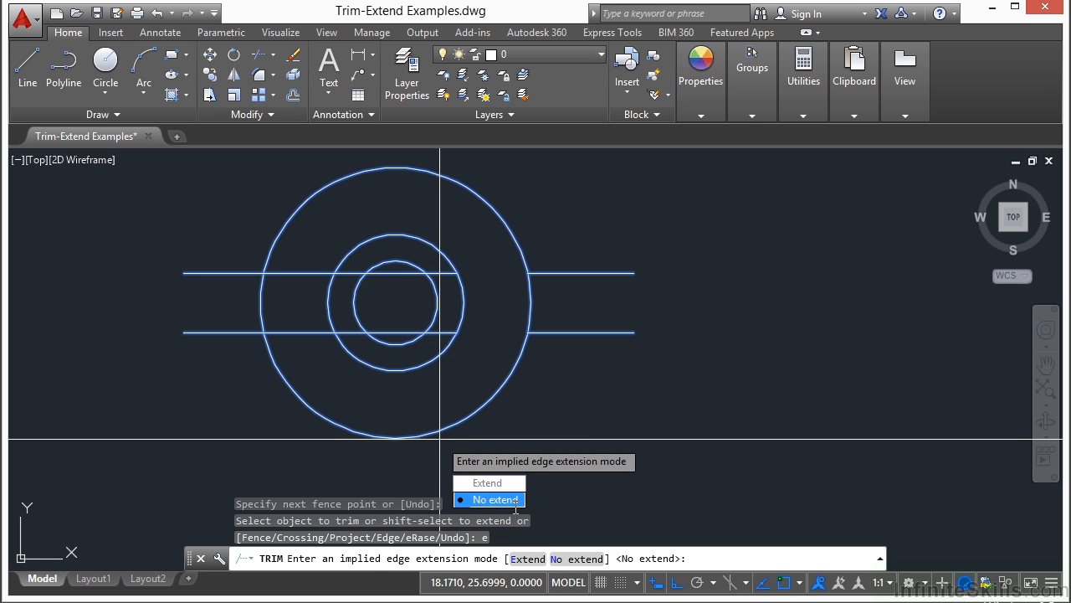
pyautogui.click(489, 499)
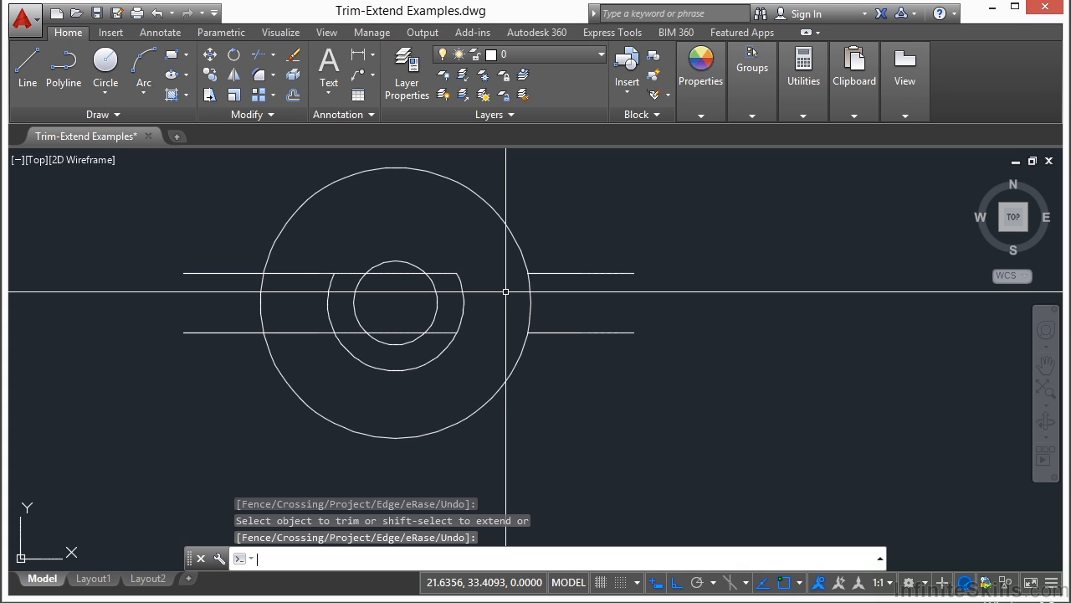
pyautogui.write('TR')
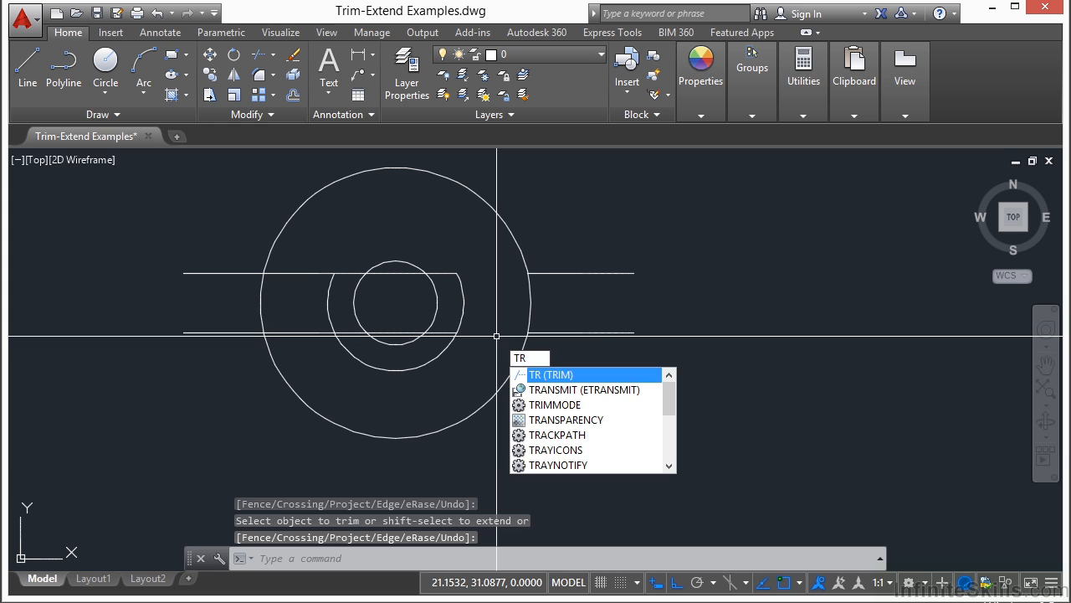
# Trim the horizontal line end lying outside the outer circle cutting edge.
pyautogui.press('Enter')
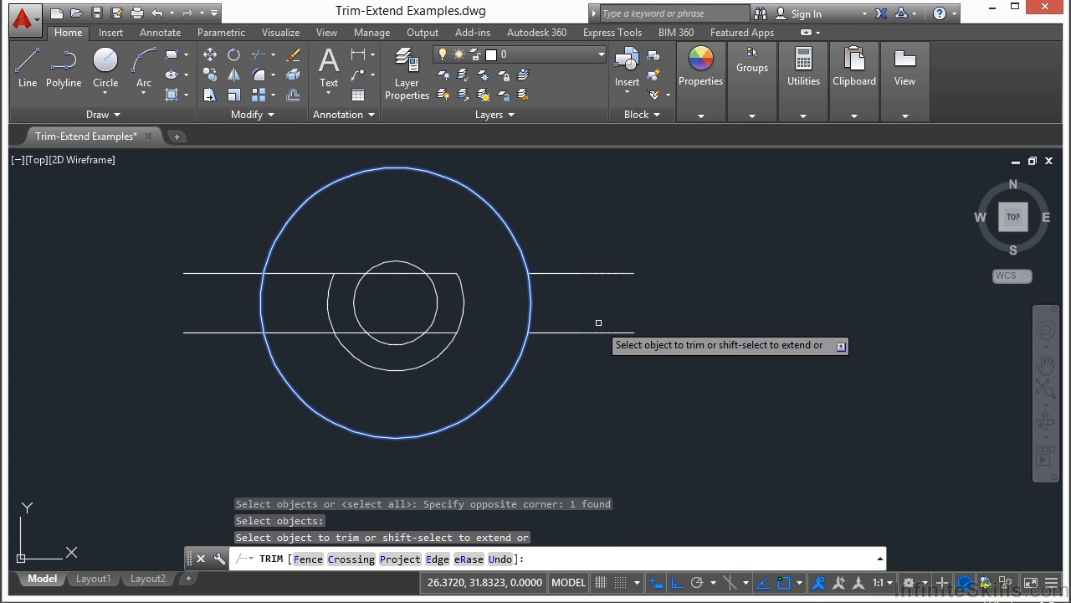
pyautogui.click(445, 331)
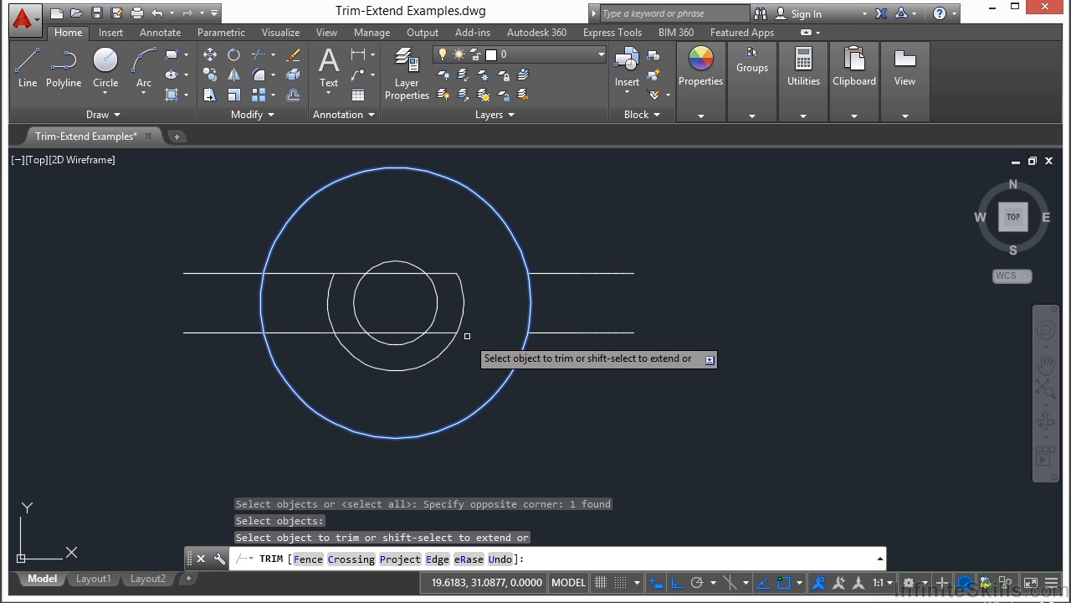
pyautogui.moveTo(459, 358)
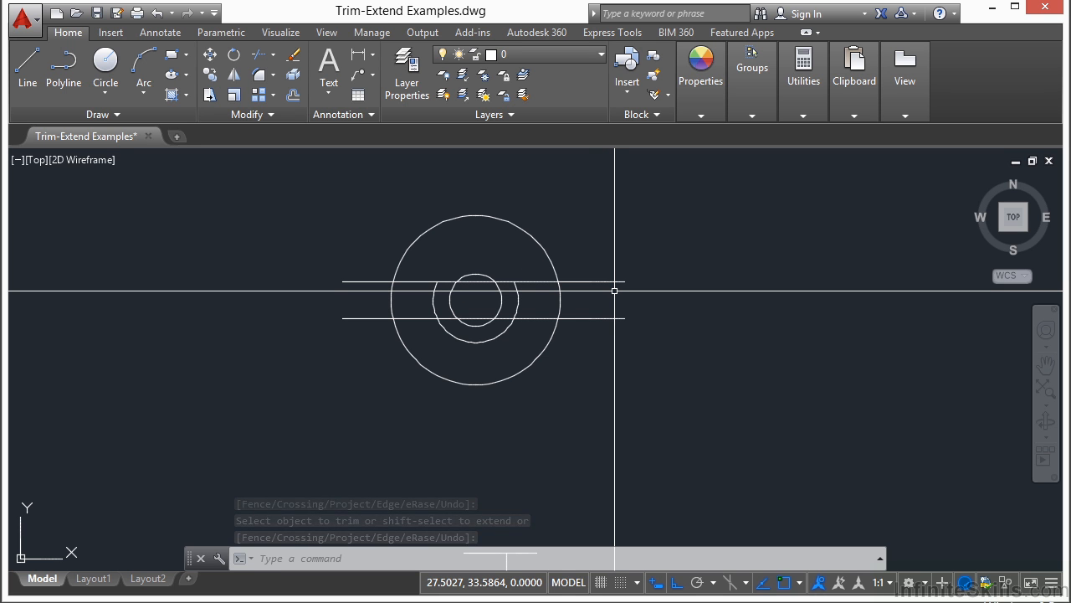
pyautogui.click(274, 58)
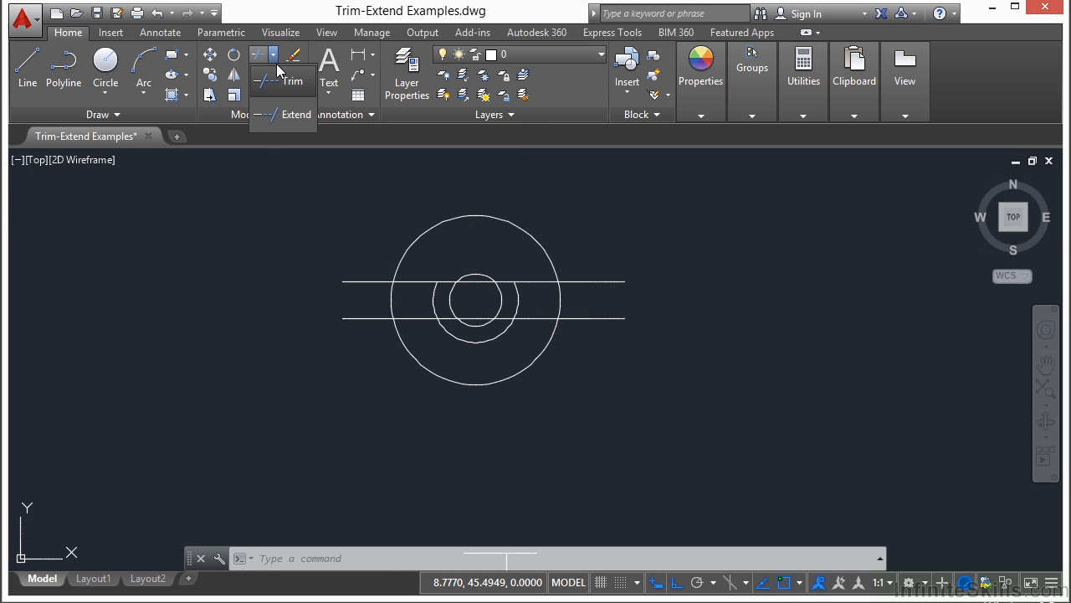
pyautogui.click(294, 114)
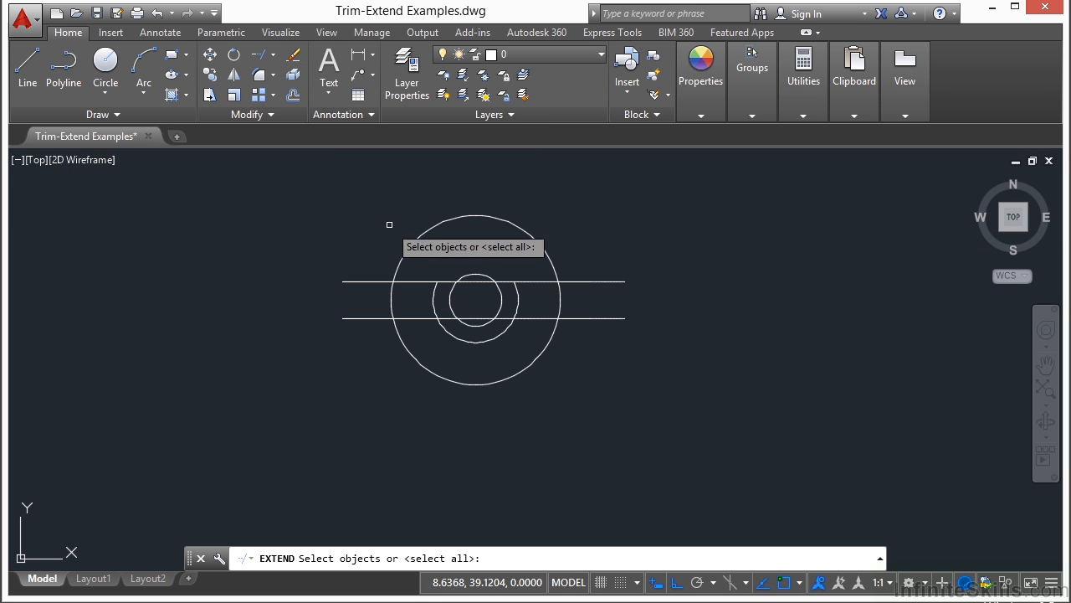
pyautogui.click(419, 278)
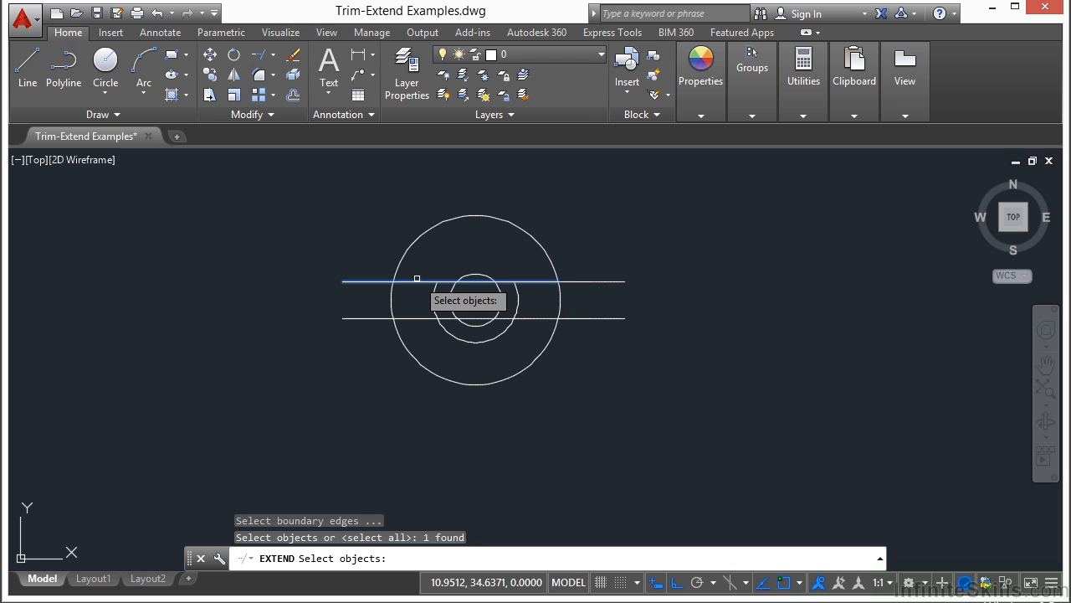
pyautogui.moveTo(414, 288)
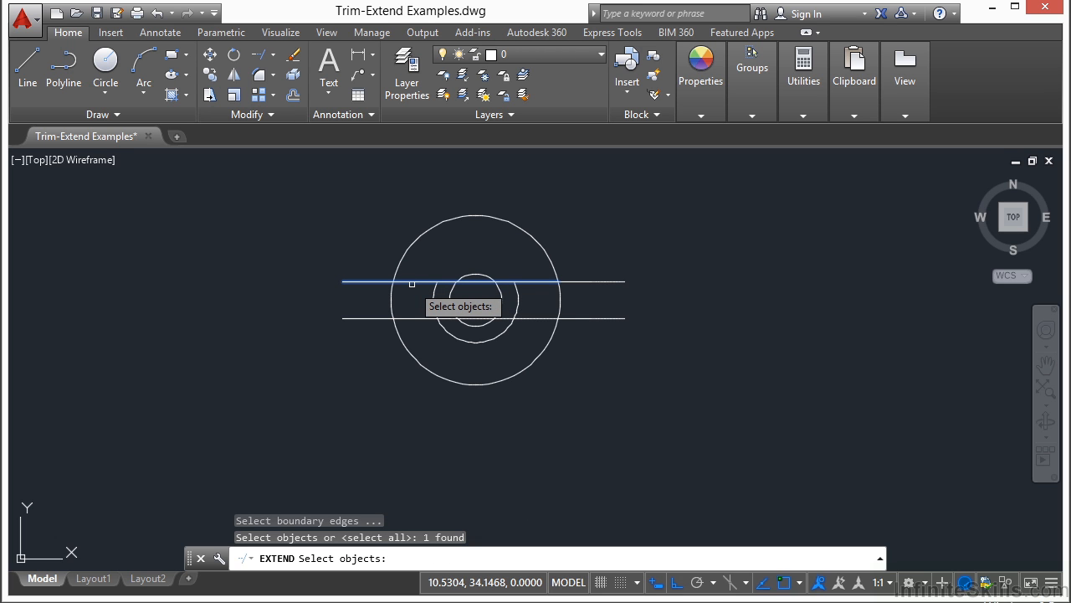
pyautogui.moveTo(509, 261)
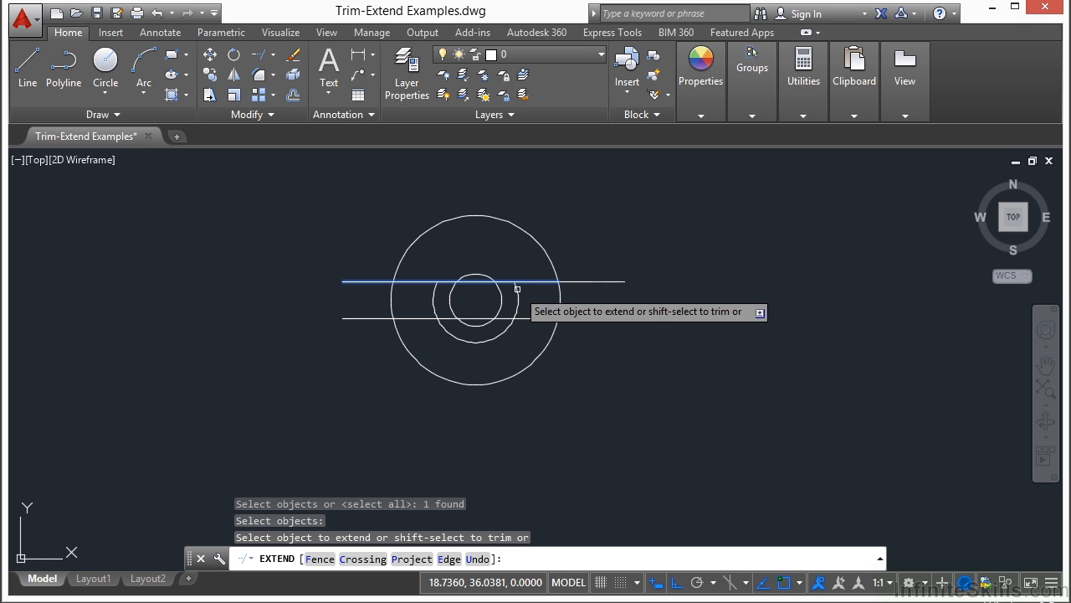
pyautogui.click(516, 294)
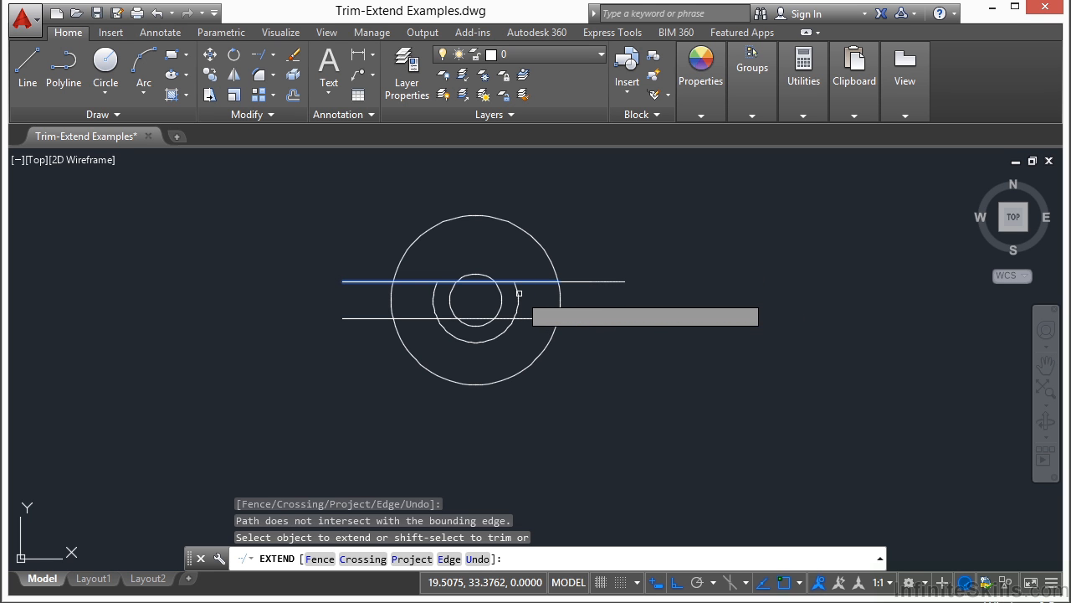
pyautogui.press('Escape')
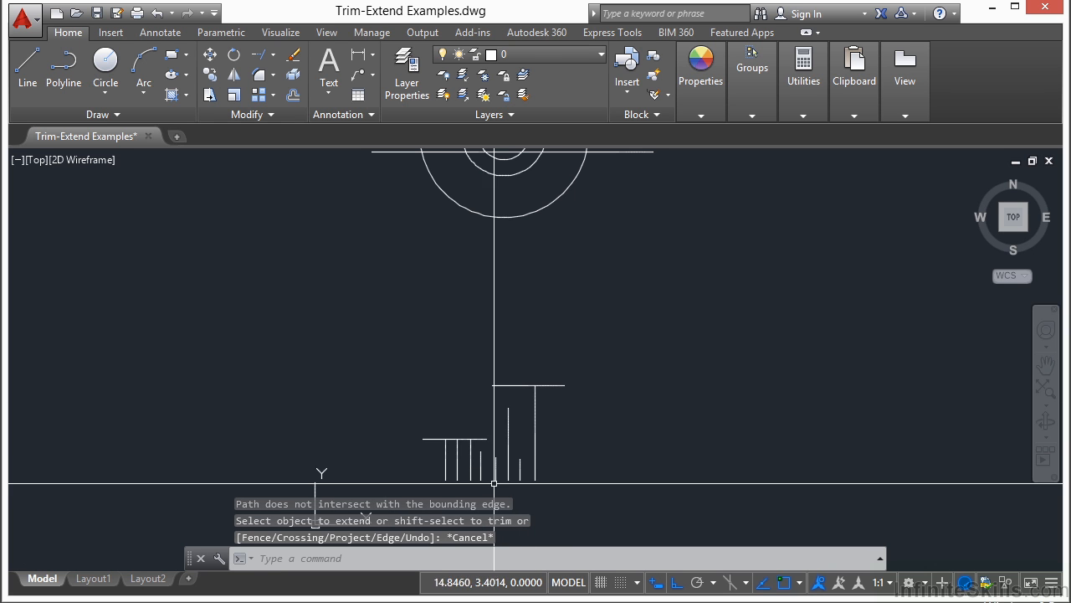
# Extend (EX) the short vertical lines up to the top horizontal boundary line.
pyautogui.write('EX')
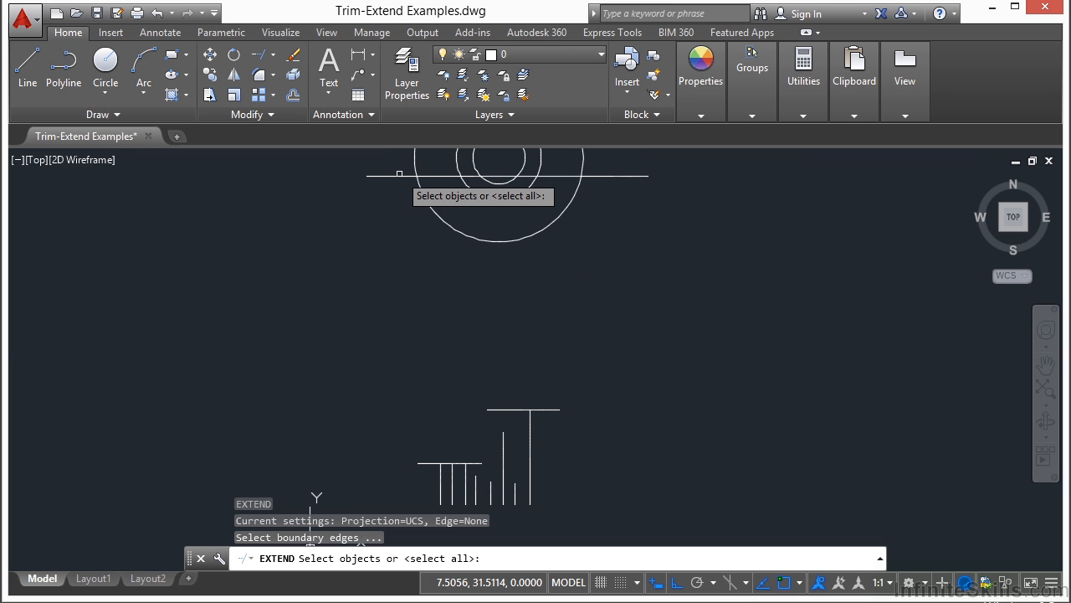
pyautogui.click(461, 177)
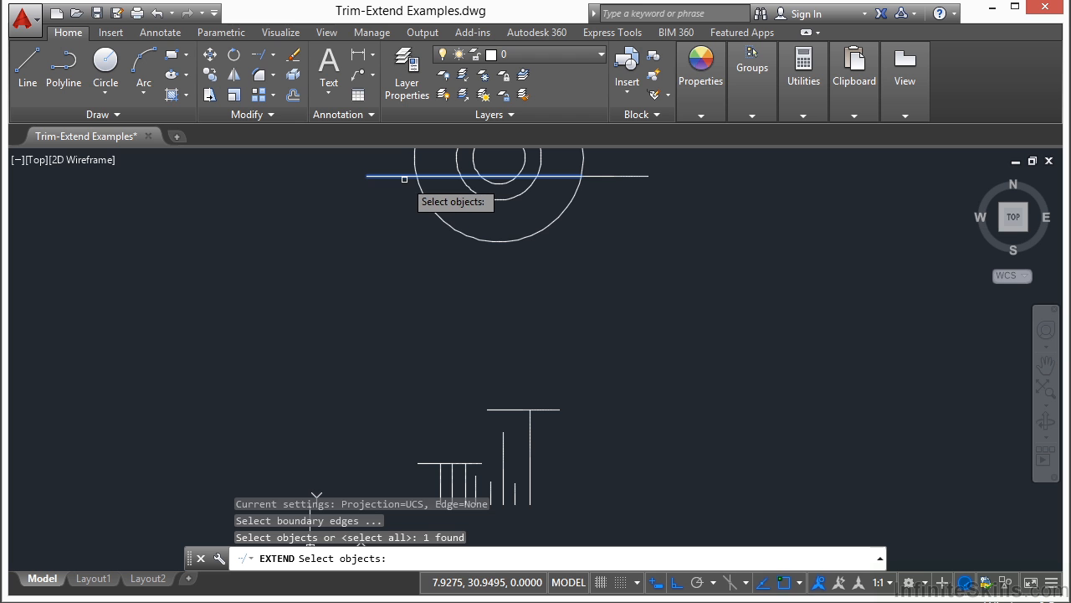
pyautogui.press('enter')
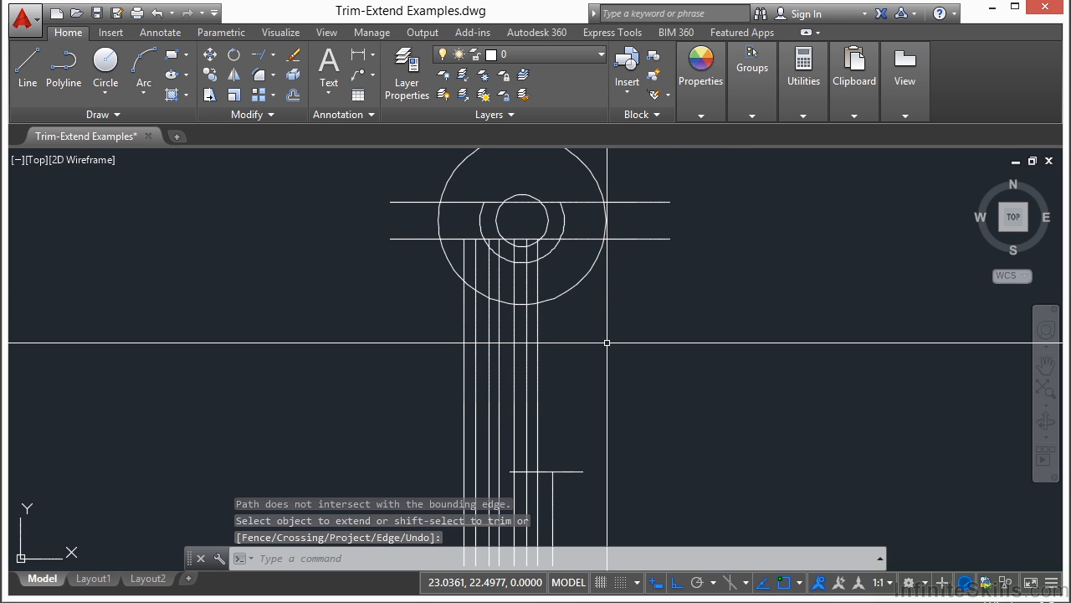
pyautogui.write('e')
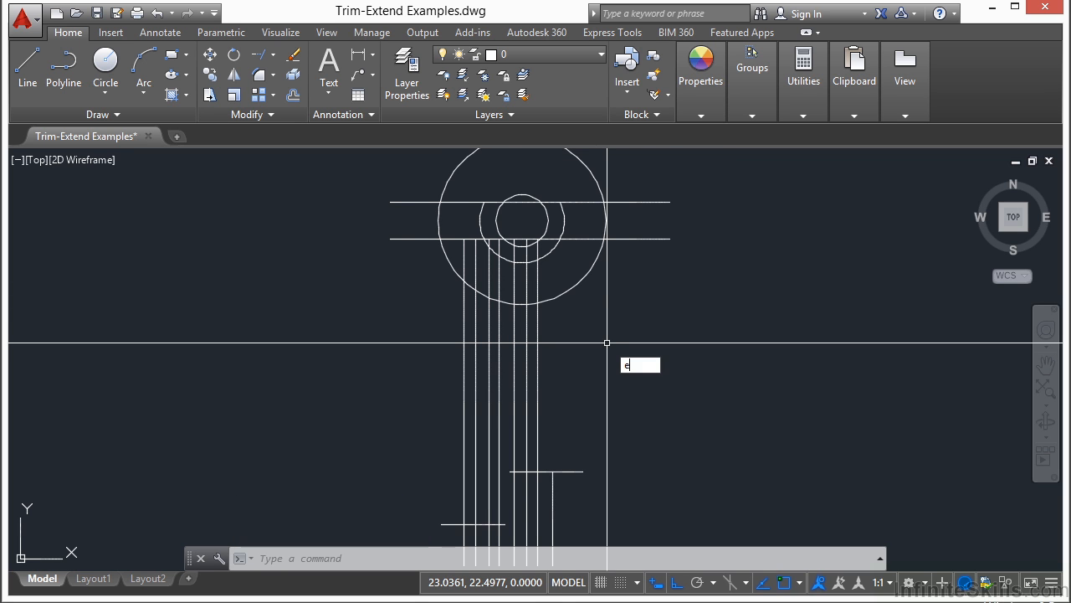
# Run EXTEND again with the outer circle as the boundary edge.
pyautogui.press('Enter')
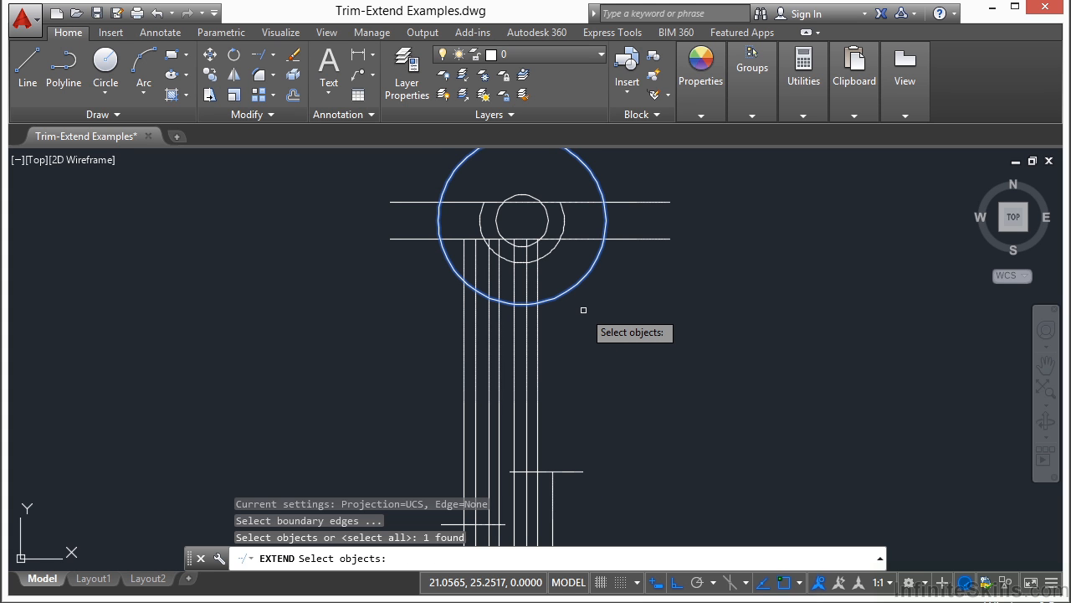
pyautogui.click(527, 325)
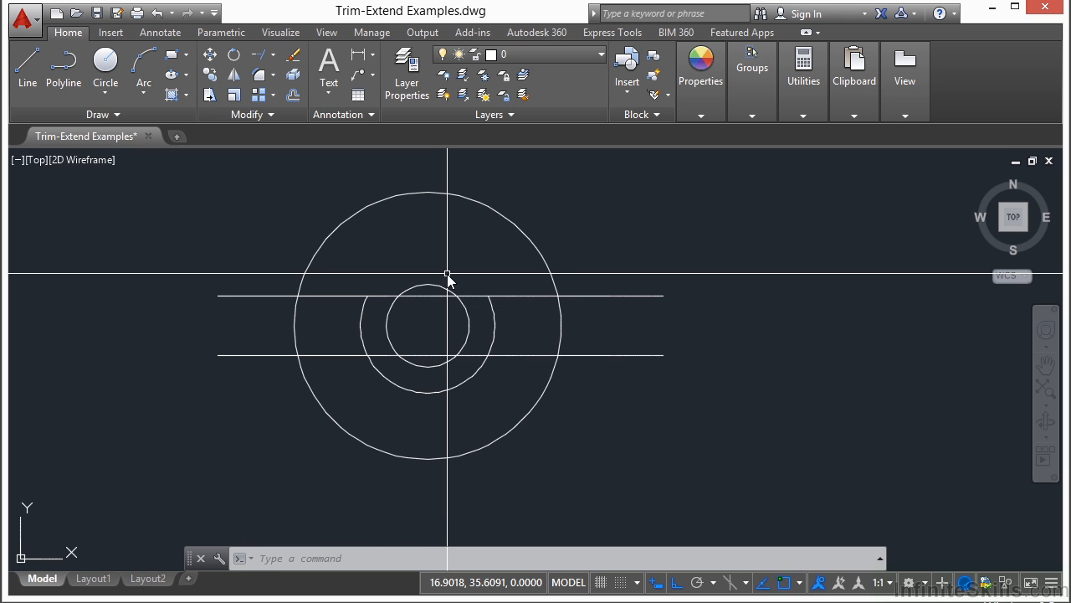
# Trim the inner line and middle-ring segments so lines and rings form one joined outline.
pyautogui.press('t')
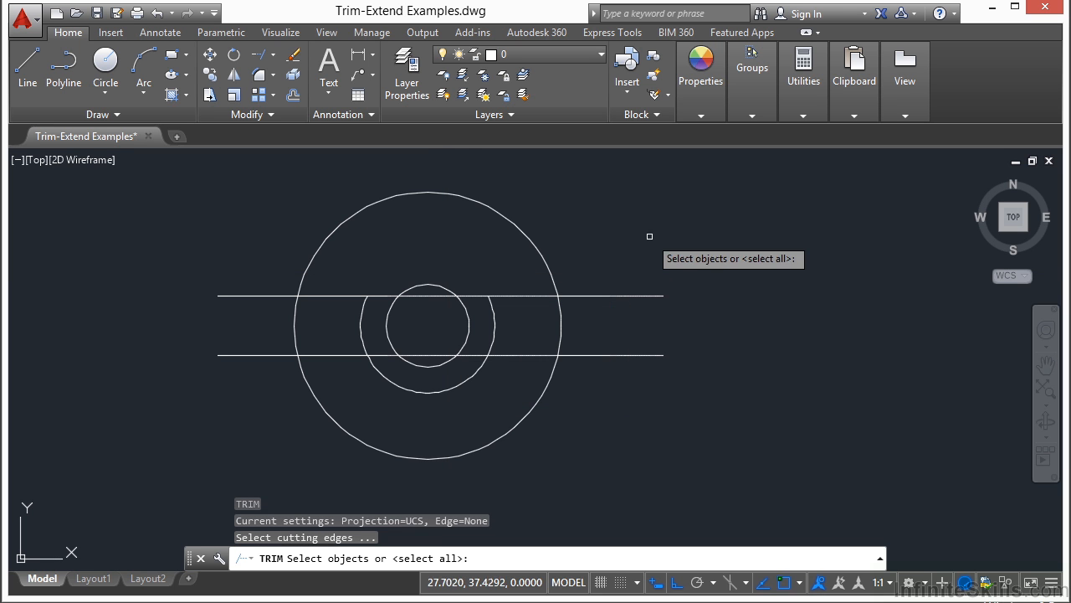
pyautogui.moveTo(650, 234); pyautogui.dragTo(526, 416)
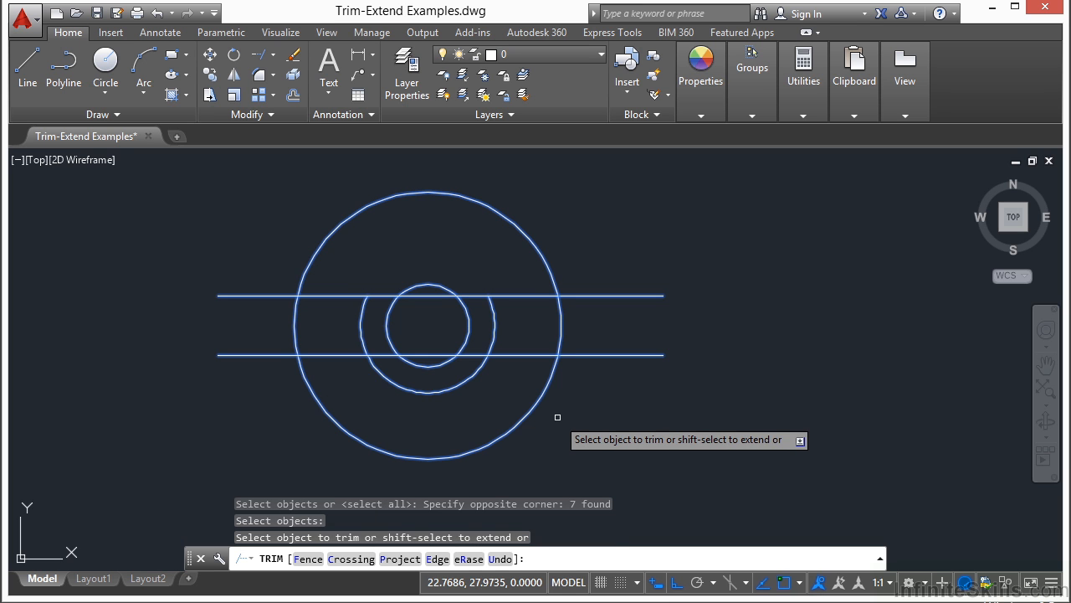
pyautogui.click(425, 295)
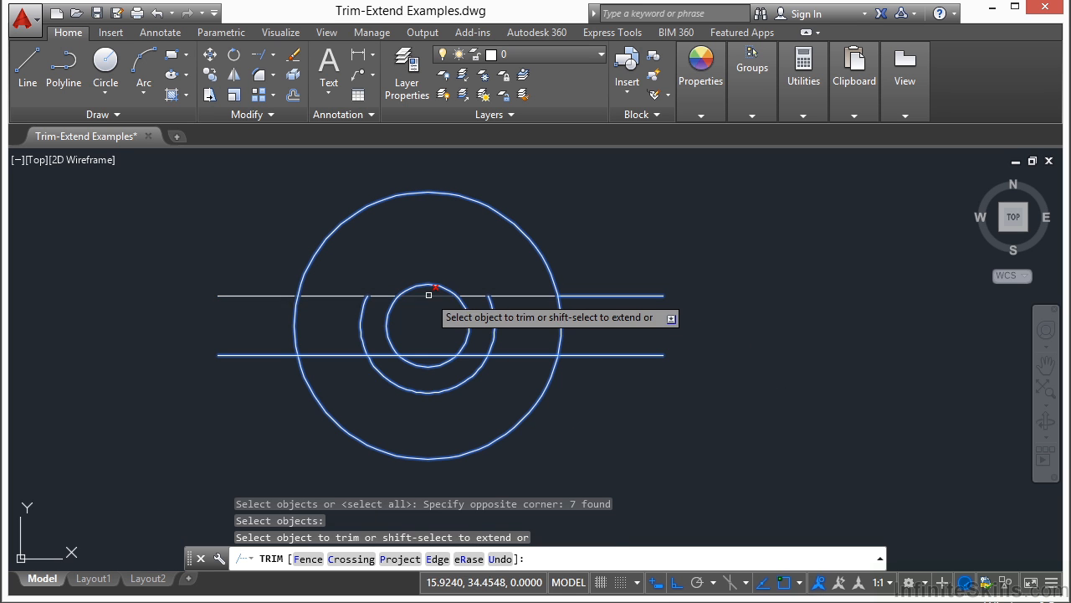
pyautogui.click(428, 294)
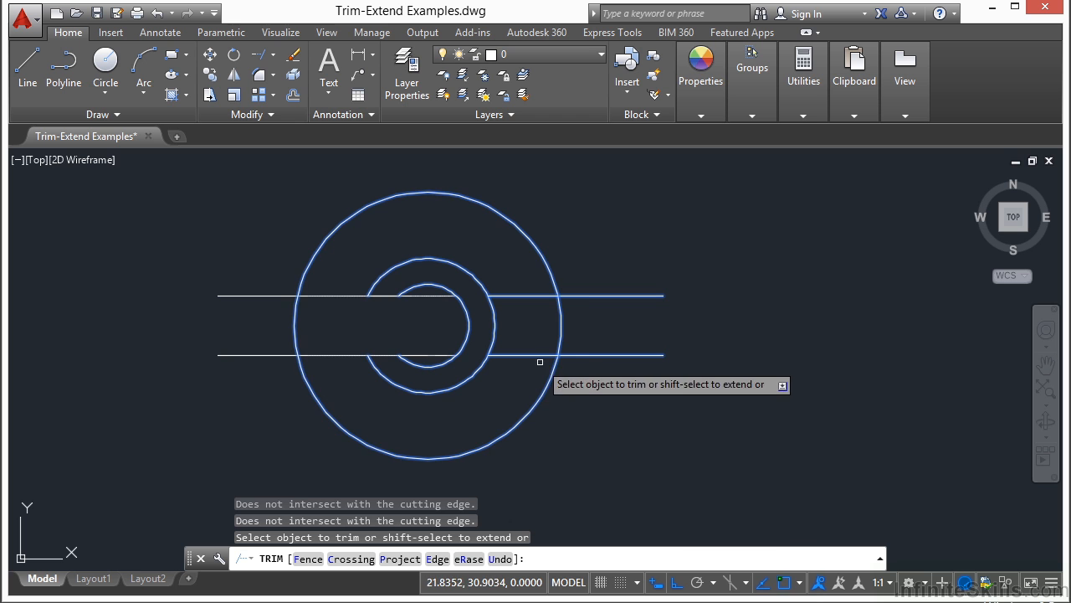
pyautogui.moveTo(653, 393)
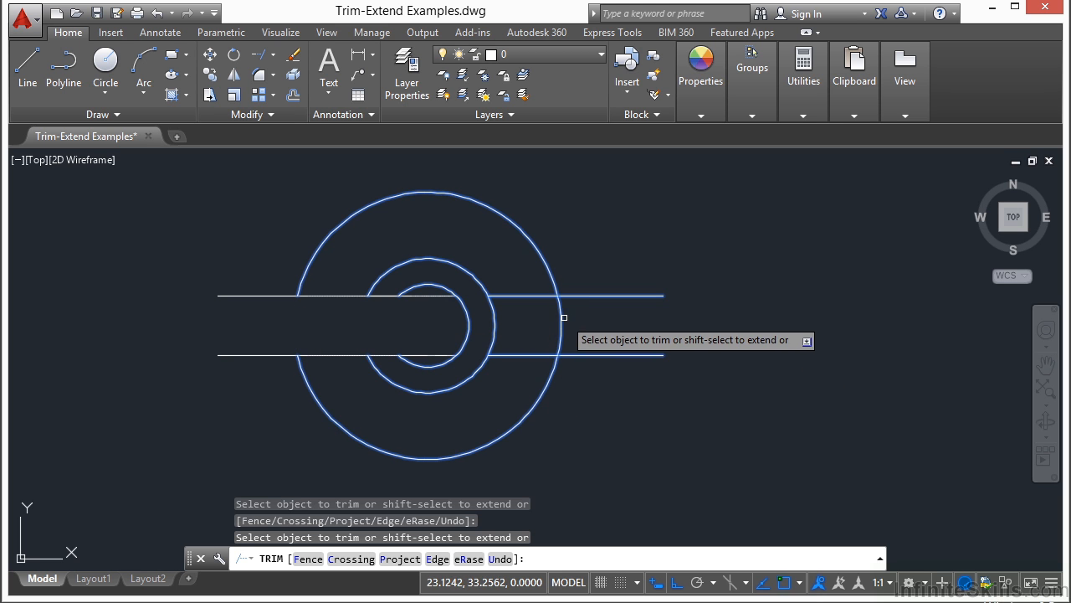
pyautogui.click(563, 318)
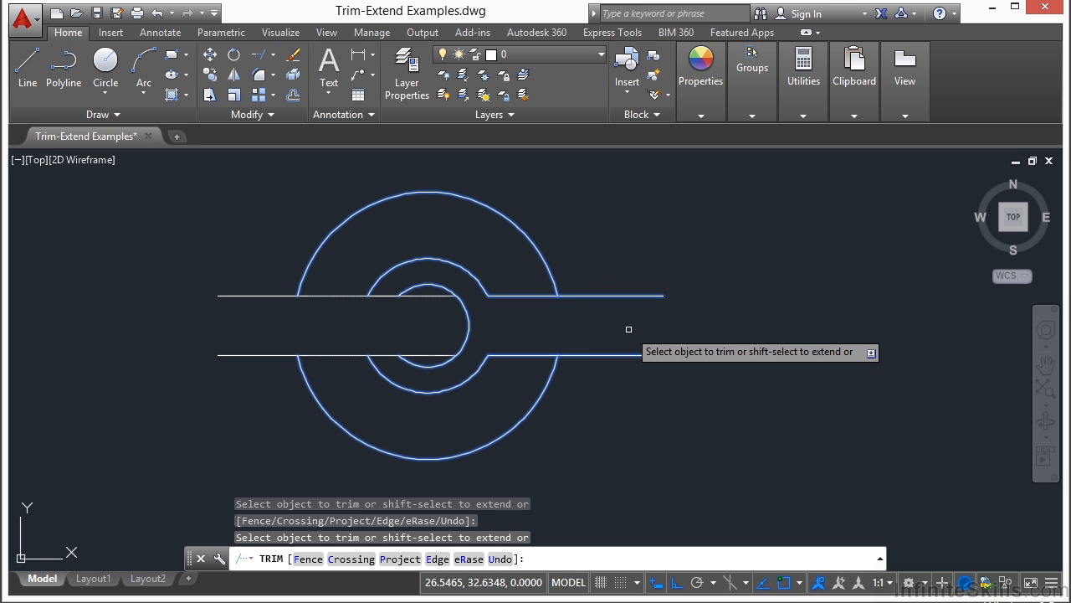